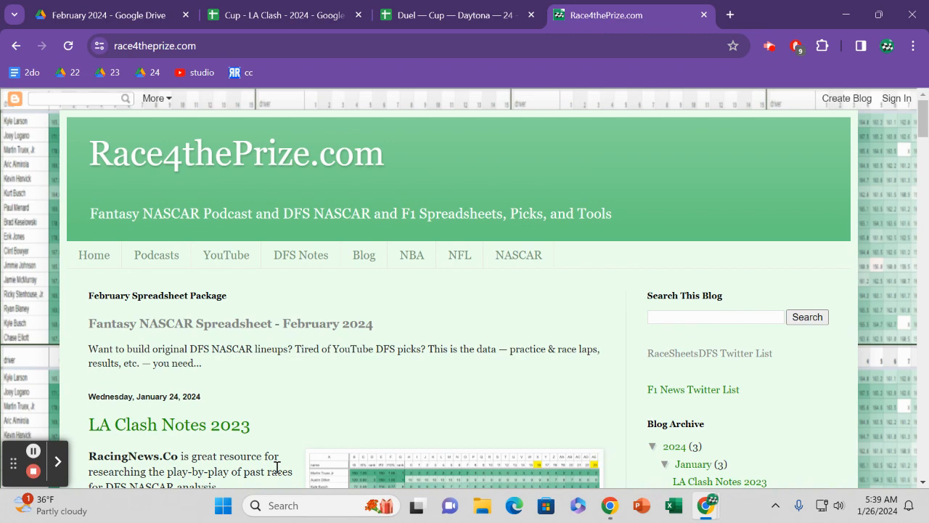
mouse_move(258, 334)
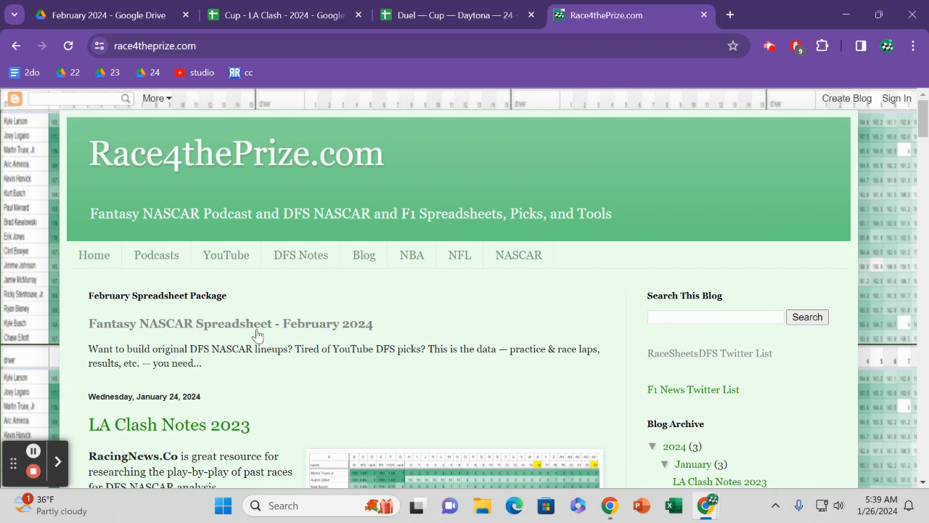
Open the 'Fantasy NASCAR Spreadsheet - February 2024' link under the February Spreadsheet Package
left_click(231, 323)
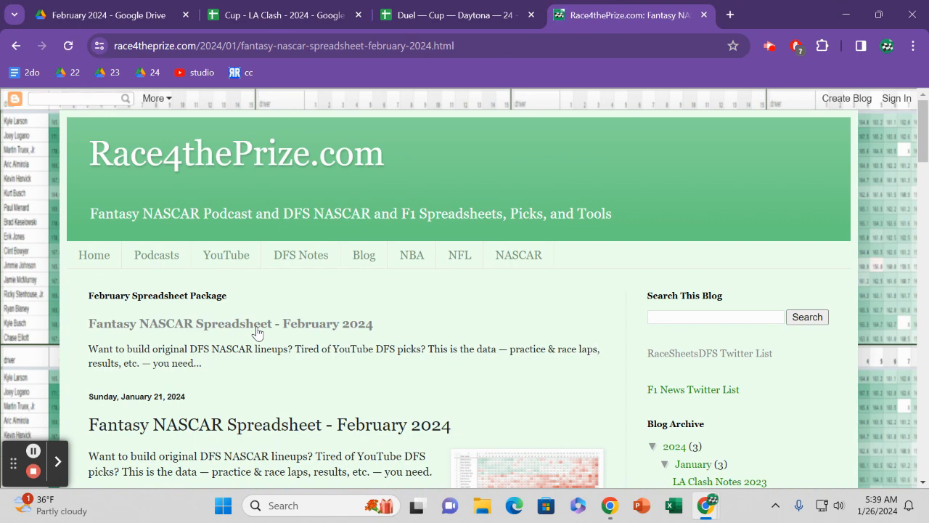
right_click(230, 322)
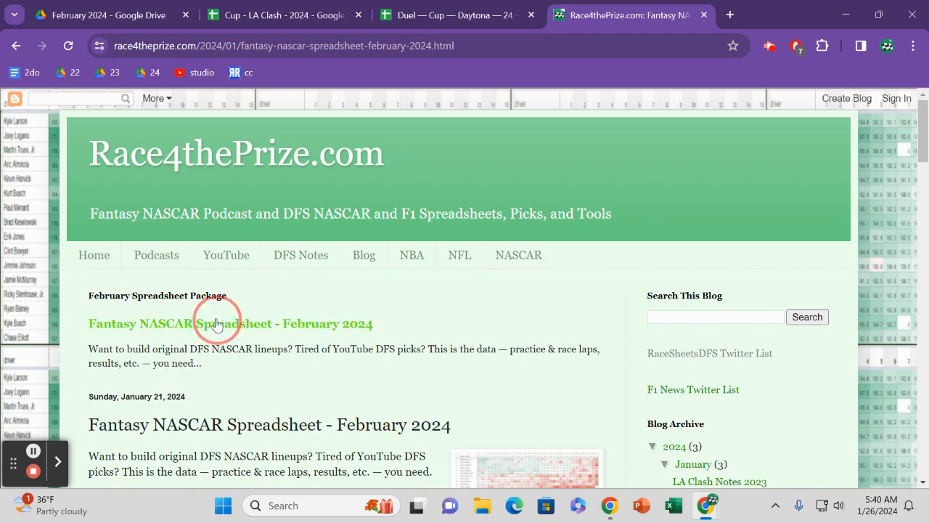
left_click(231, 322)
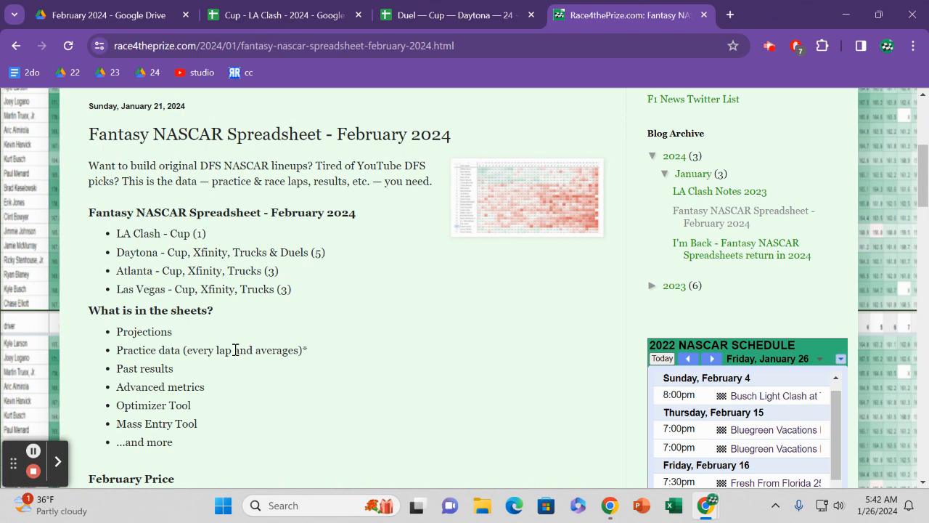
mouse_move(221, 91)
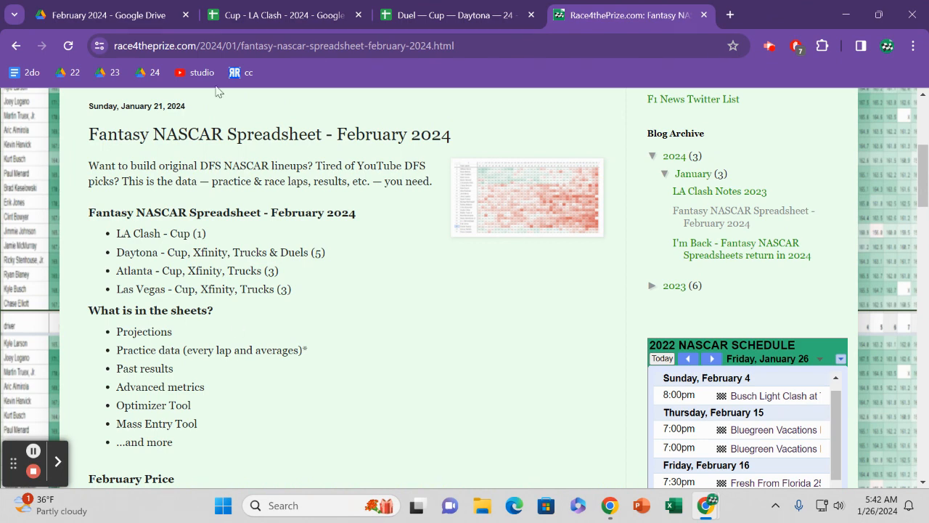
Bring up the Cup - LA Clash workbook on its 23LA sheet of last year's driver results
left_click(283, 15)
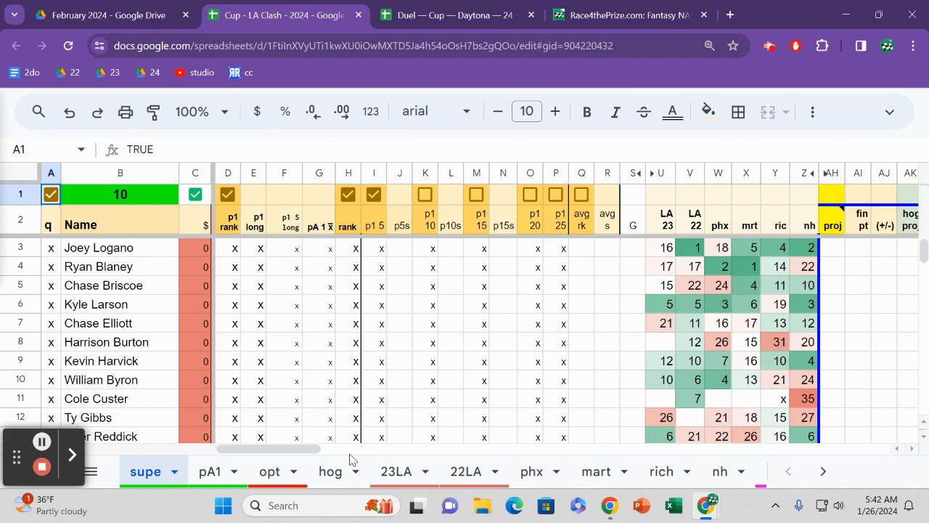
mouse_move(395, 470)
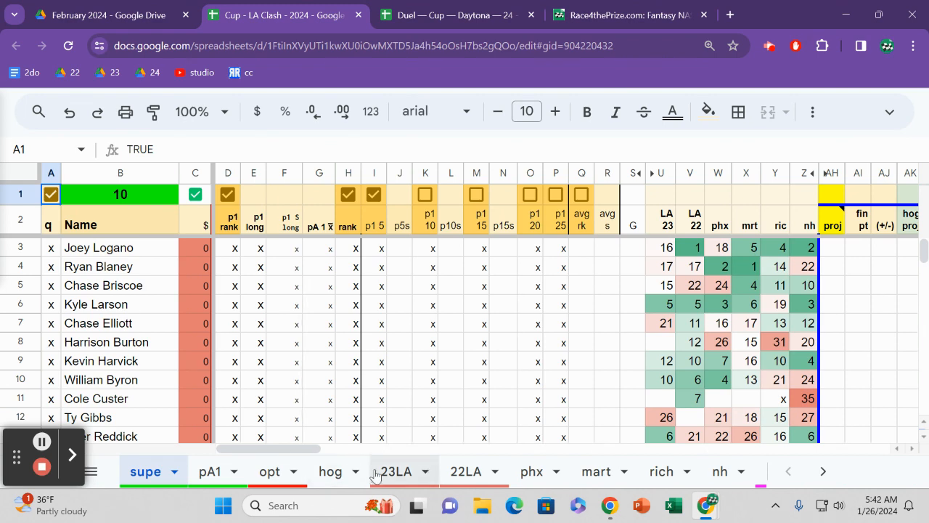
left_click(396, 470)
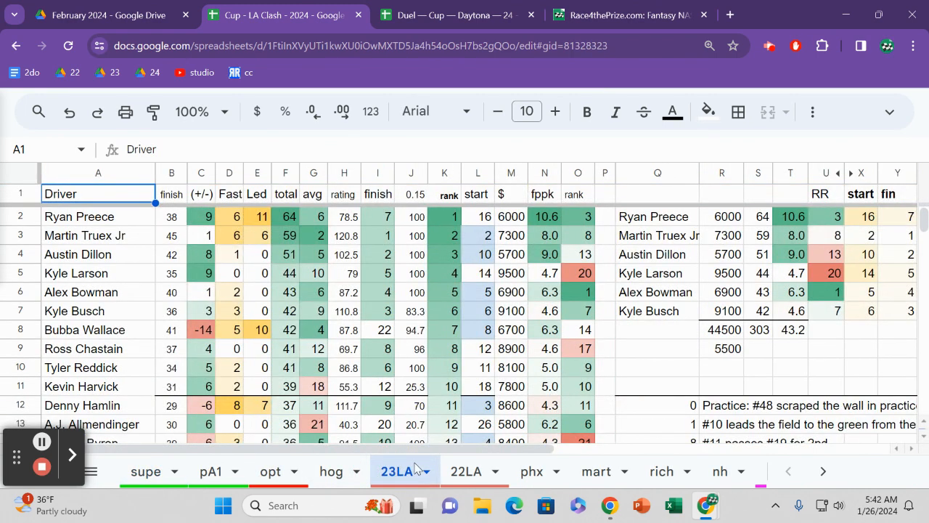
mouse_move(665, 457)
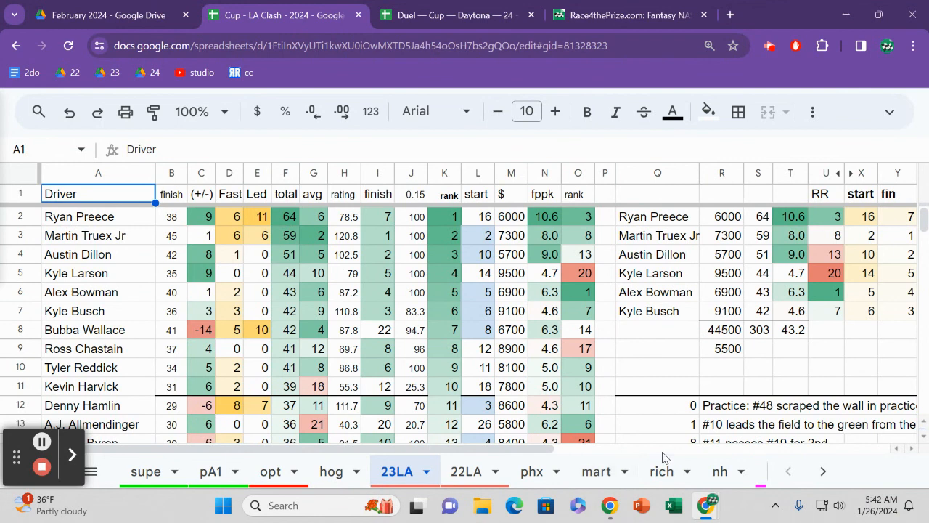
mouse_move(806, 468)
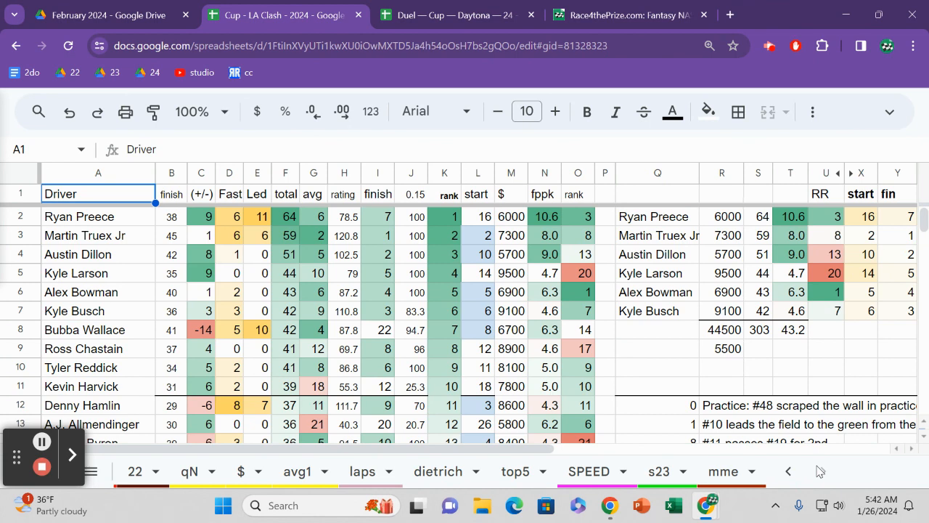
mouse_move(587, 410)
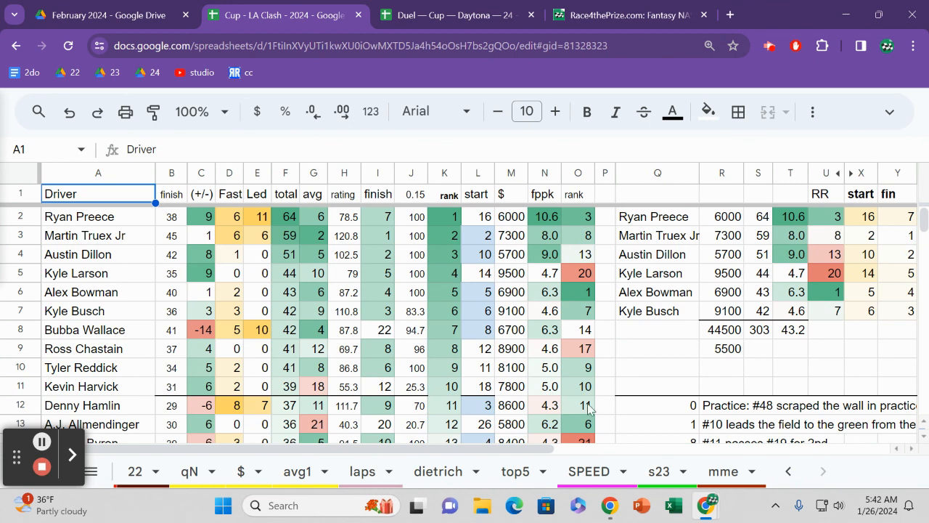
On the laps sheet, check William Byron's and Alex Bowman's running positions across rows 5 and 9
left_click(363, 470)
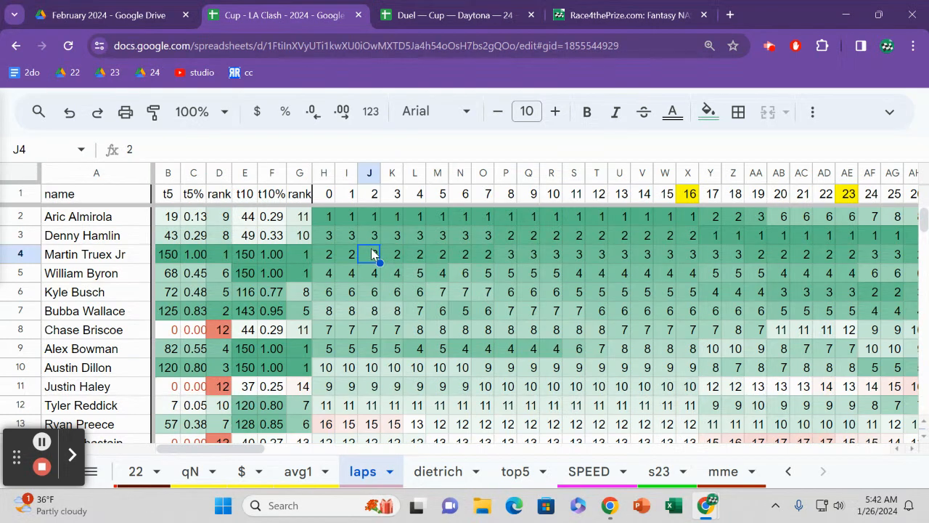
left_click(459, 216)
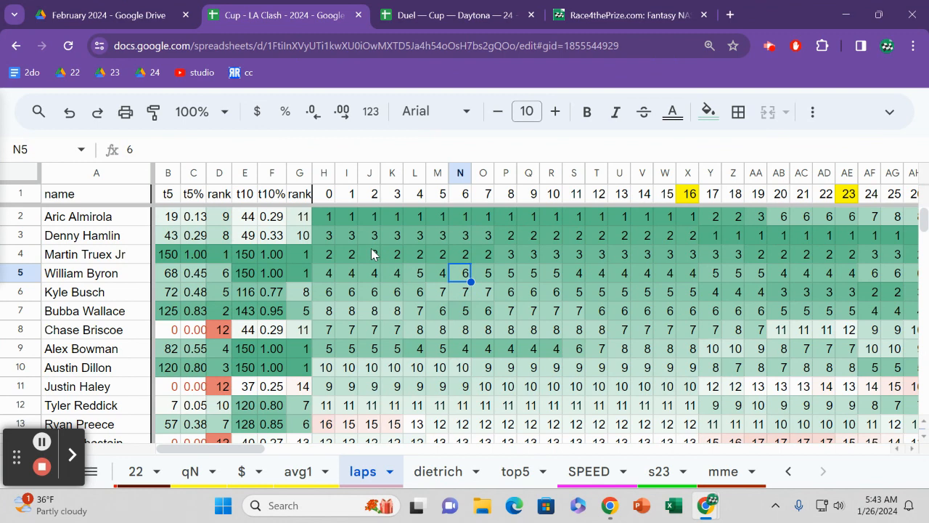
left_click(459, 348)
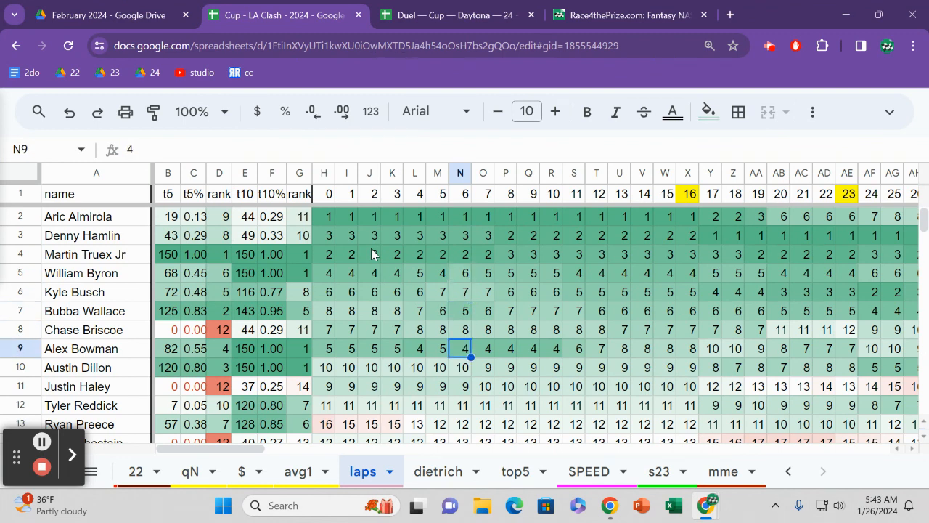
left_click(710, 348)
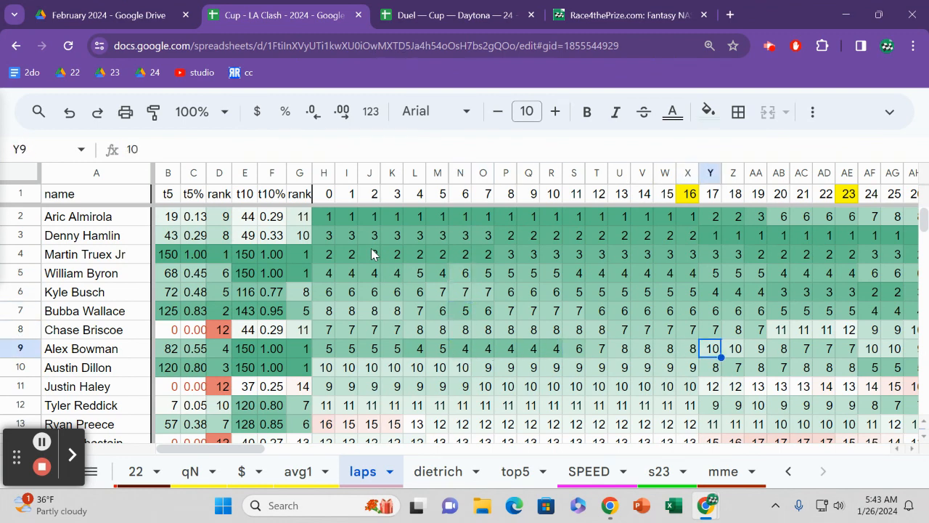
left_click(688, 348)
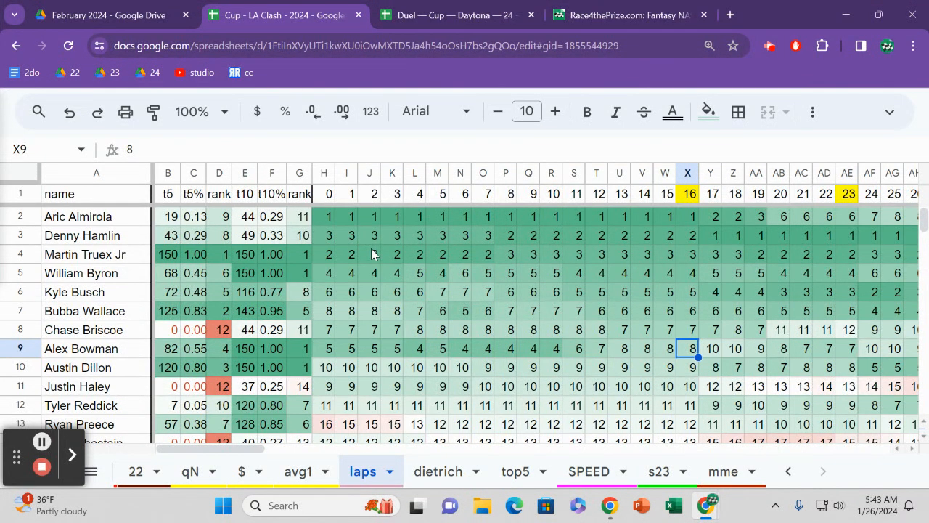
left_click(665, 348)
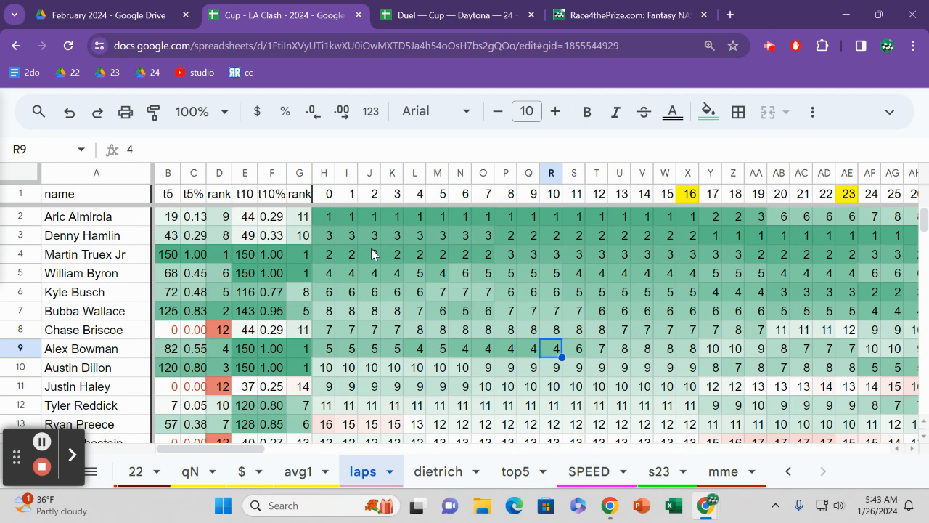
left_click(618, 348)
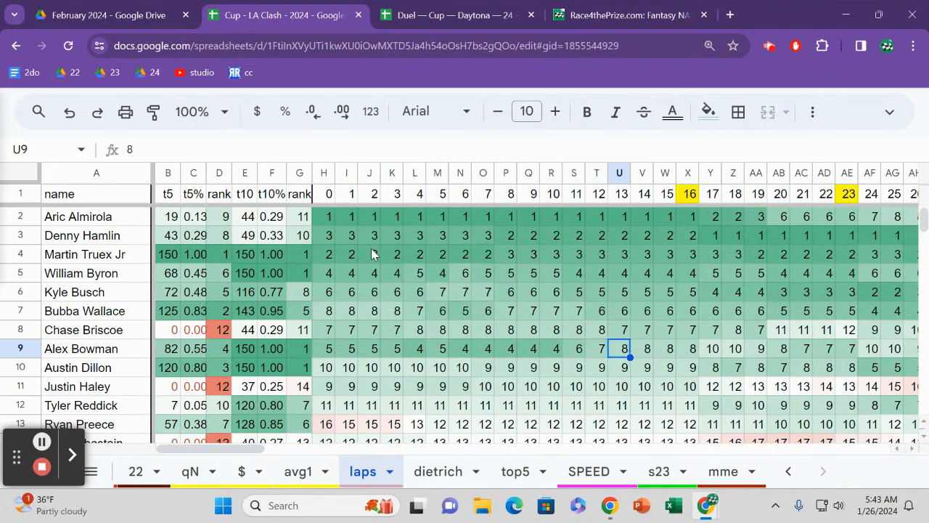
left_click(642, 348)
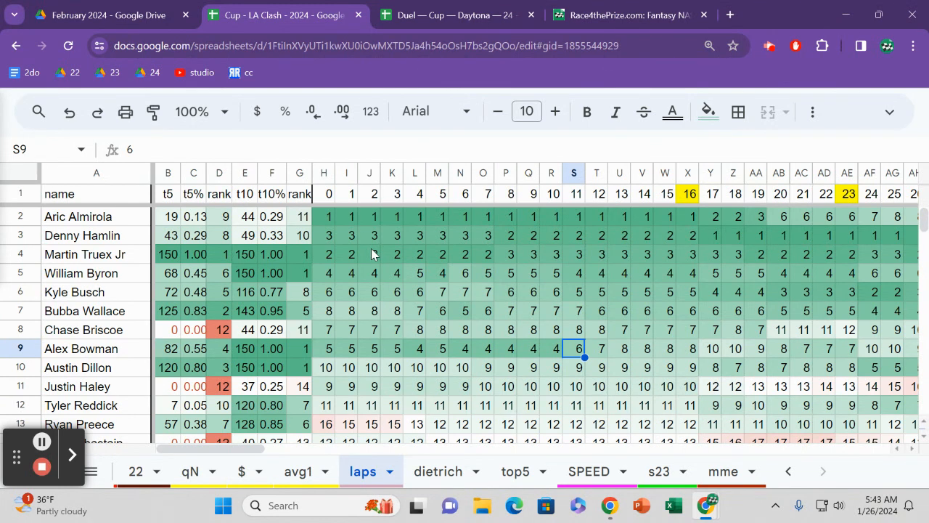
Check the lap positions of Bubba Wallace, Kyle Busch, Tyler Reddick and Ryan Preece
left_click(573, 310)
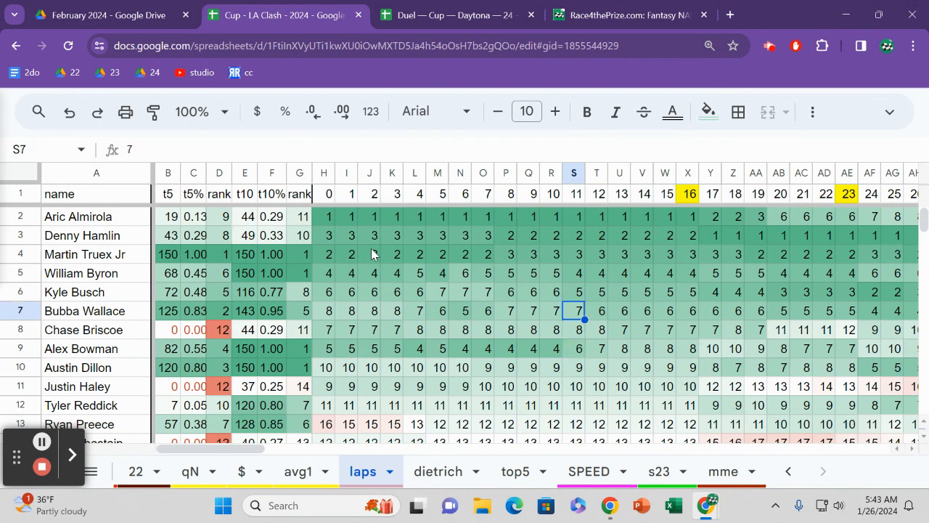
left_click(529, 292)
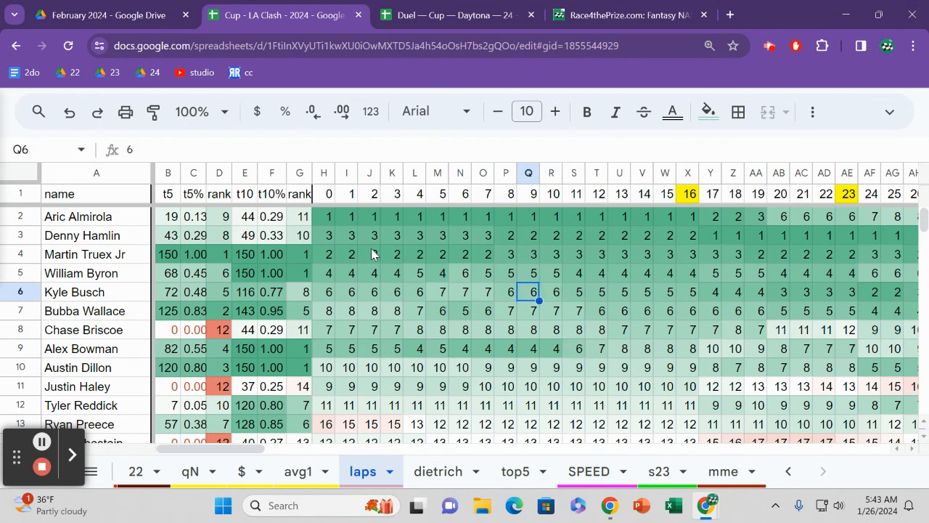
left_click(528, 311)
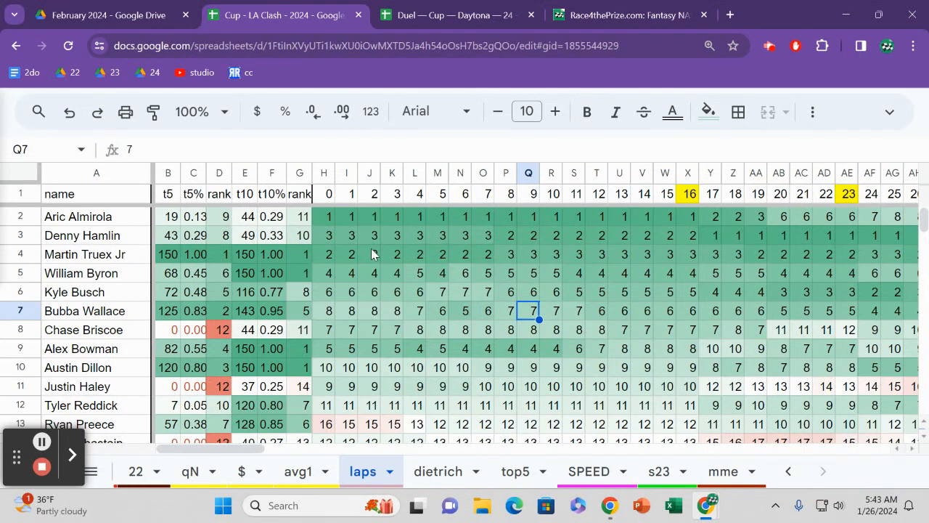
left_click(528, 405)
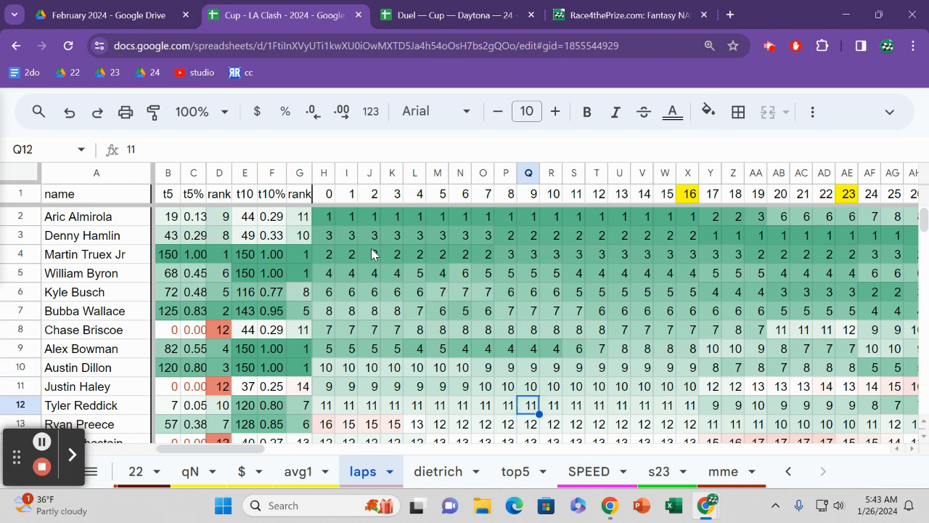
left_click(505, 424)
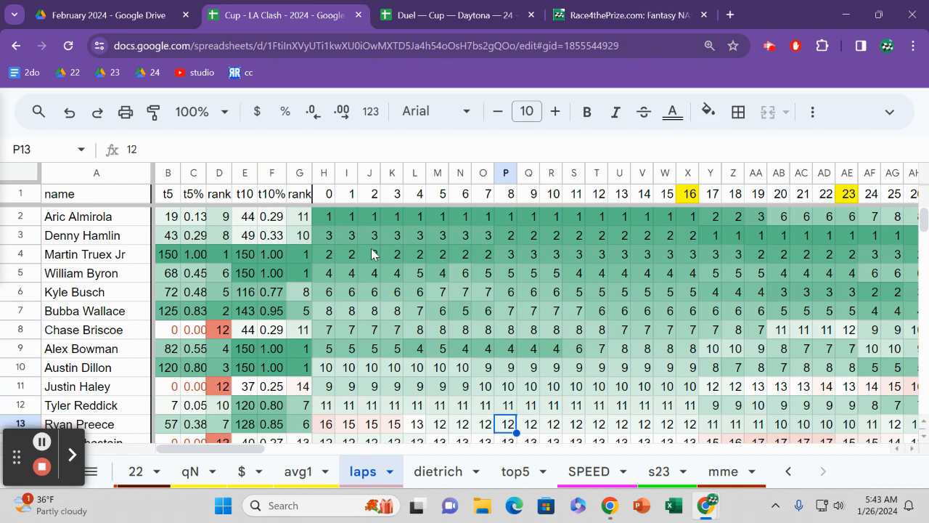
left_click(415, 424)
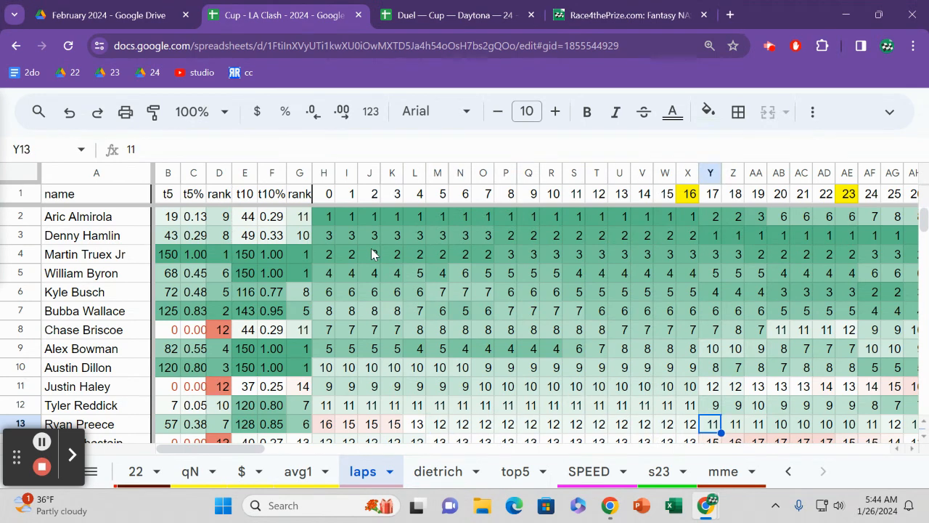
left_click(846, 424)
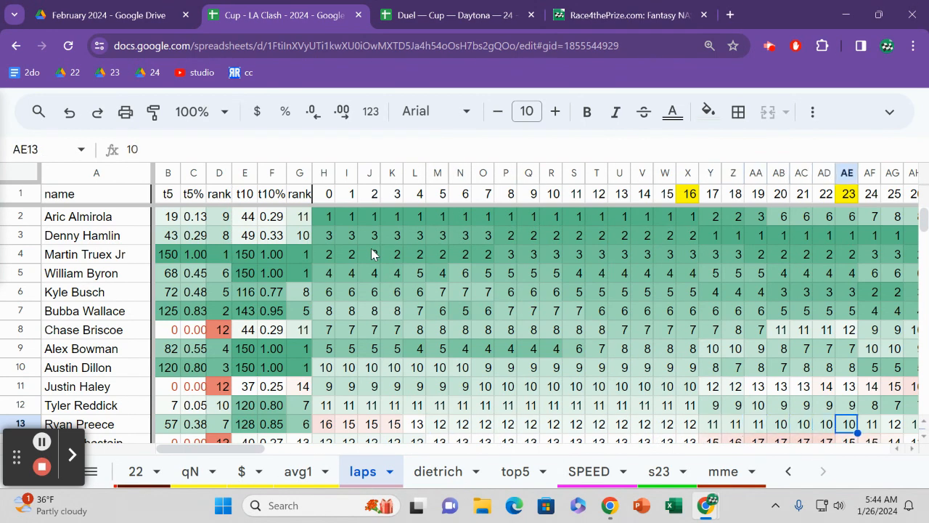
Move to the later lap columns and check Justin Haley's position at lap 16 in cell W11
scroll("right", 3)
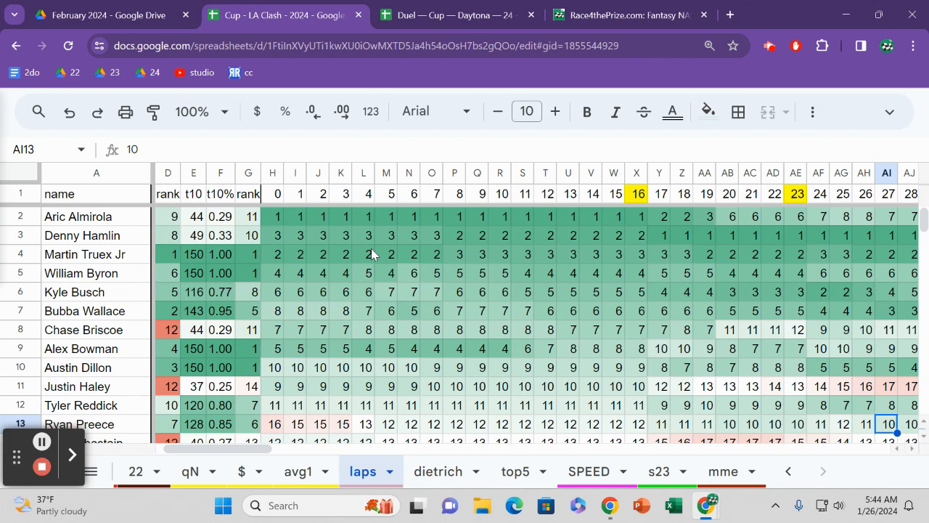
scroll("right", 3)
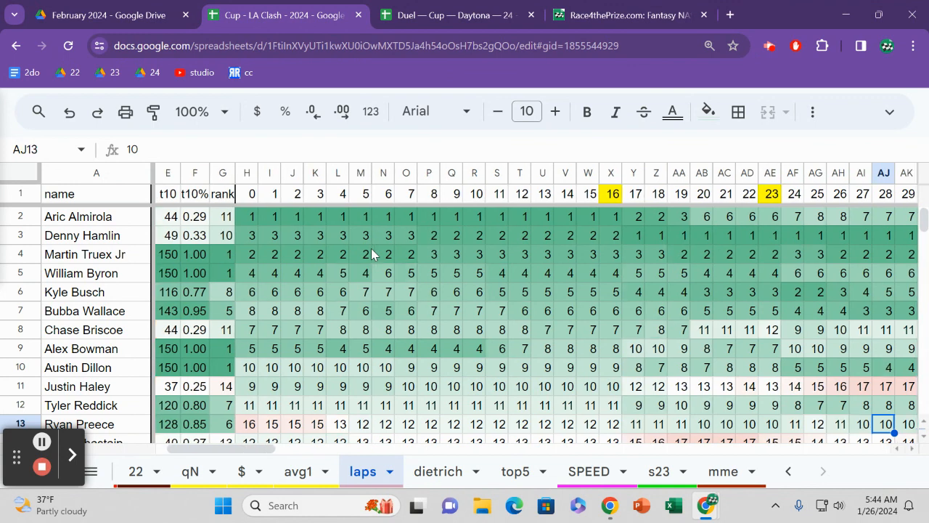
scroll("right", 3)
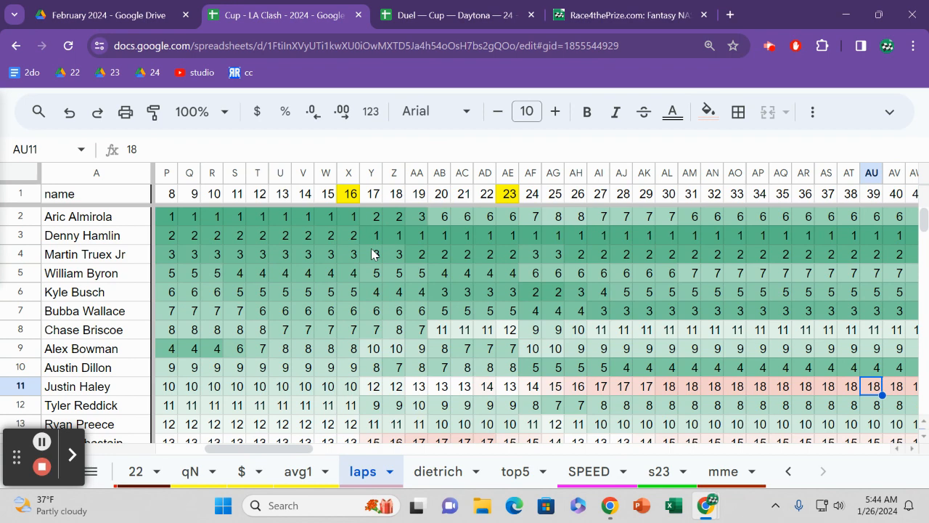
left_click(325, 386)
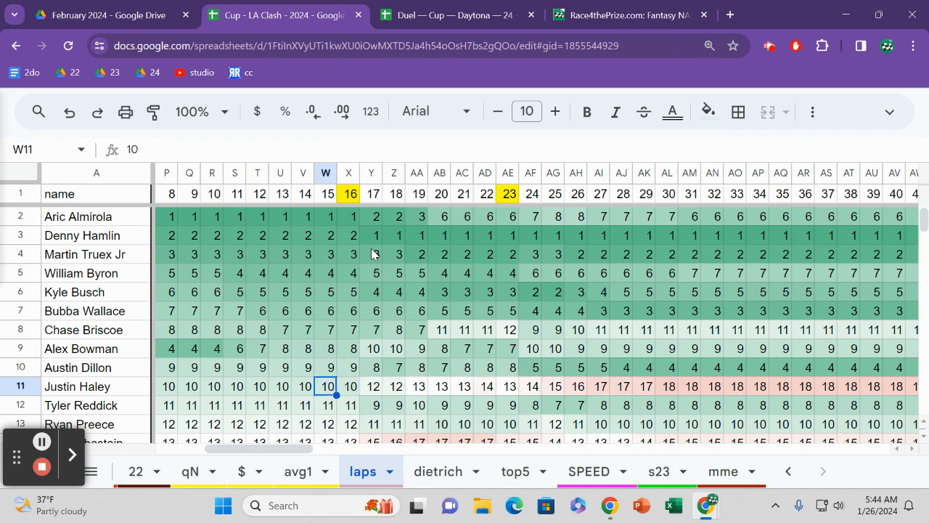
mouse_move(278, 243)
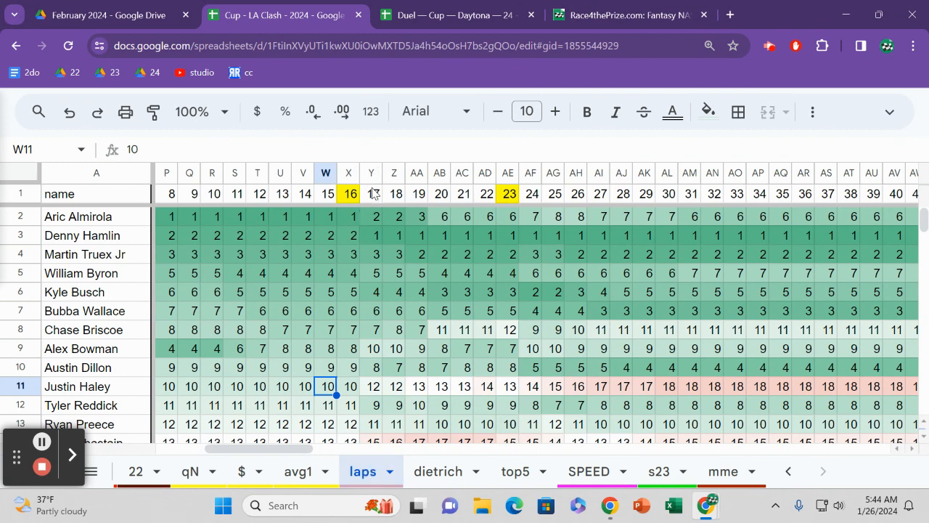
mouse_move(370, 221)
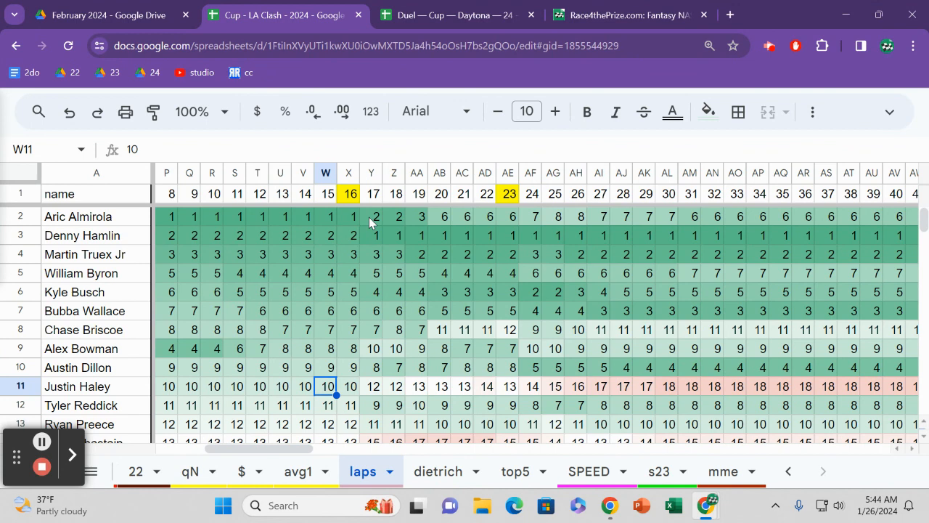
Visit the Duel Daytona workbook, then return to the Race4thePrize February 2024 post
left_click(450, 14)
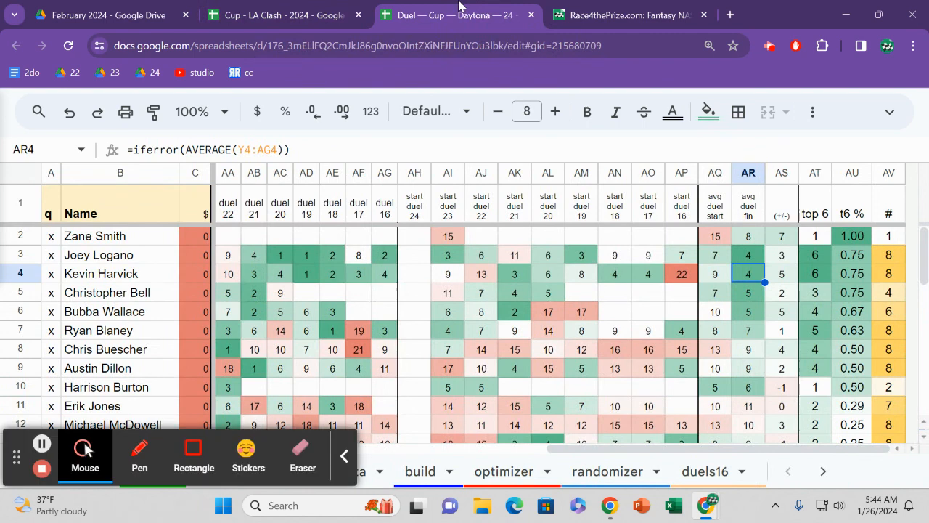
mouse_move(490, 319)
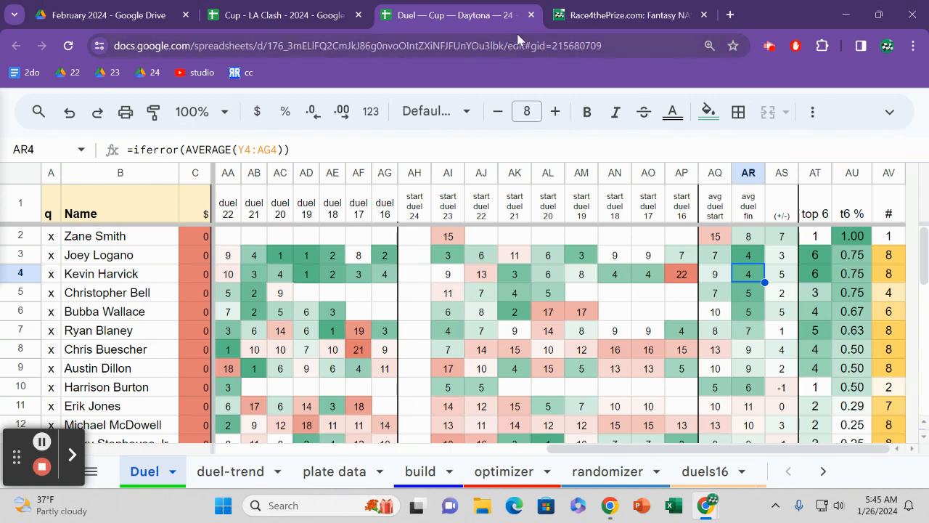
left_click(627, 15)
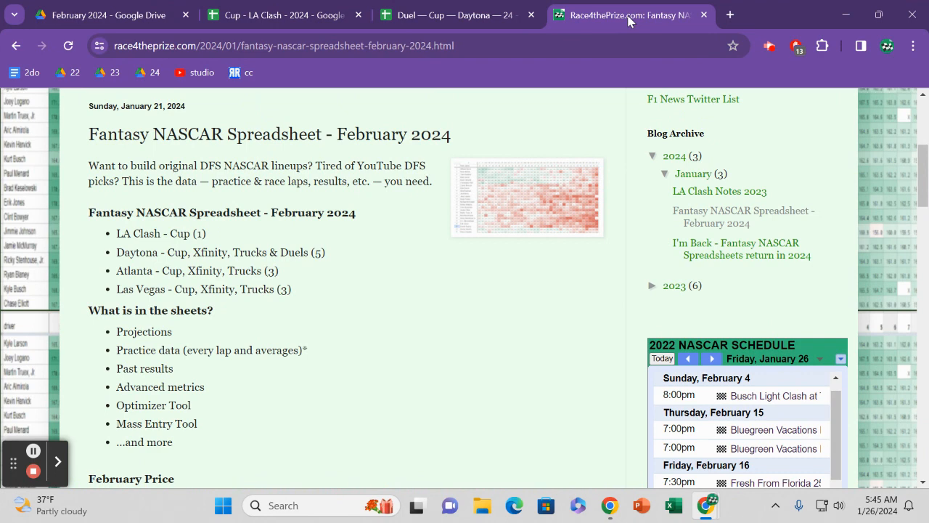
Return to the Daytona Duel workbook's drivers' duel finish and average stats
left_click(450, 14)
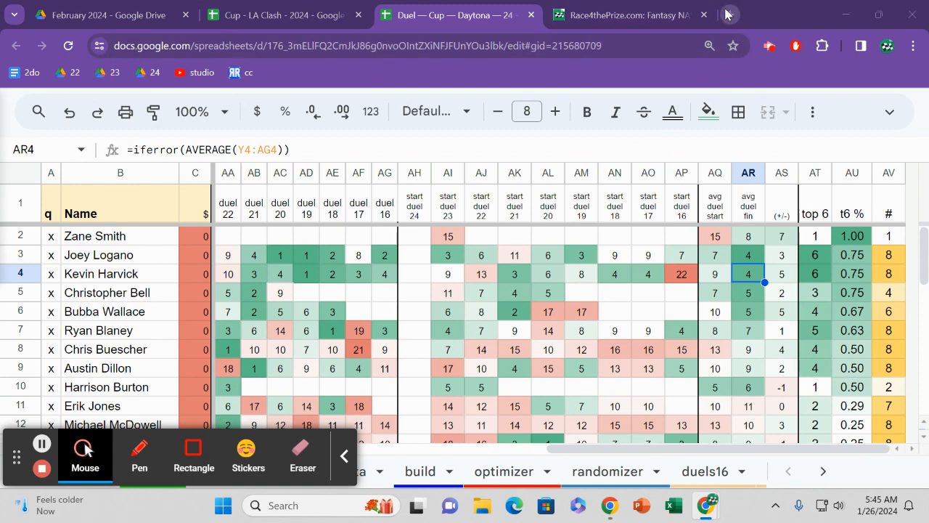
mouse_move(729, 15)
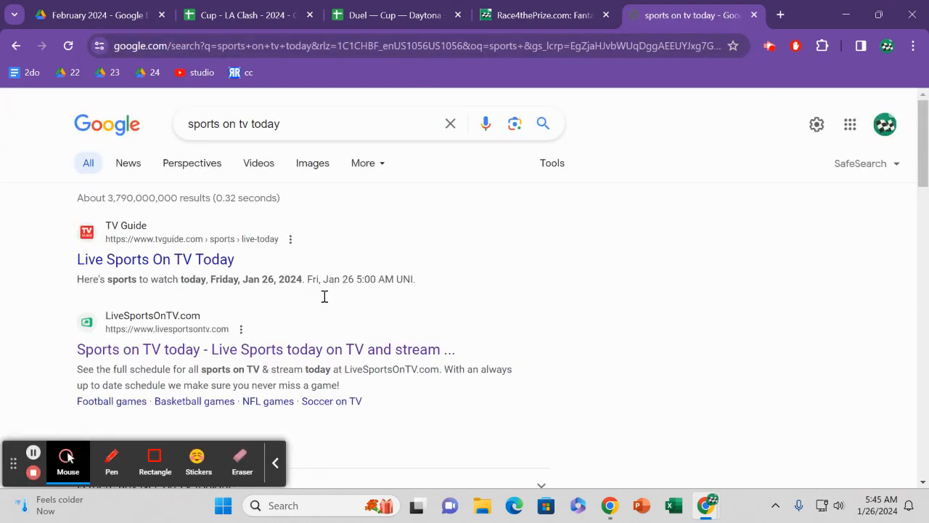
Open LiveSportsOnTV's today schedule and browse past NBA, college basketball and NHL down to soccer
left_click(265, 348)
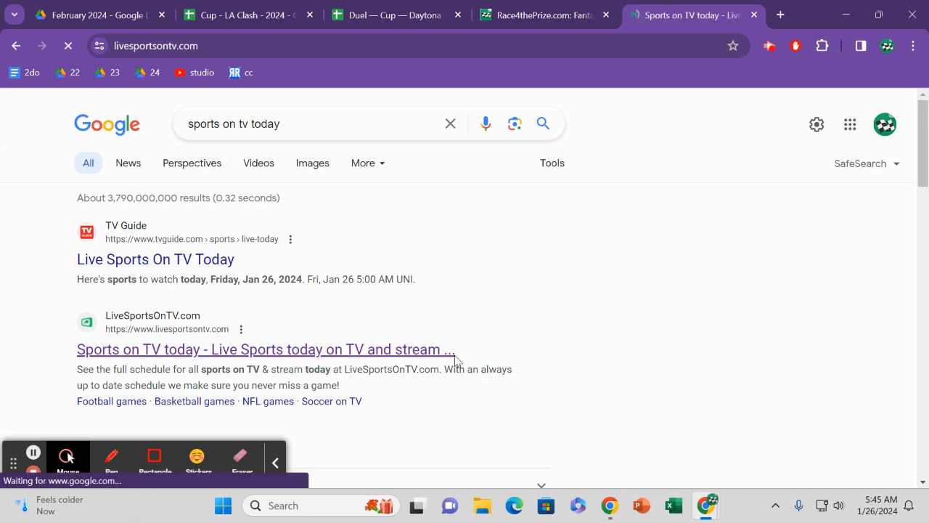
left_click(265, 349)
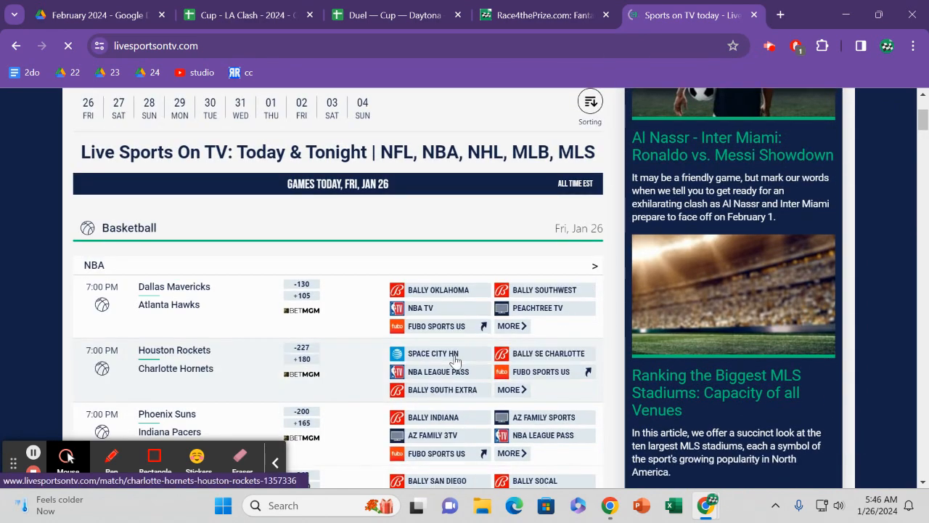
scroll("down", 3)
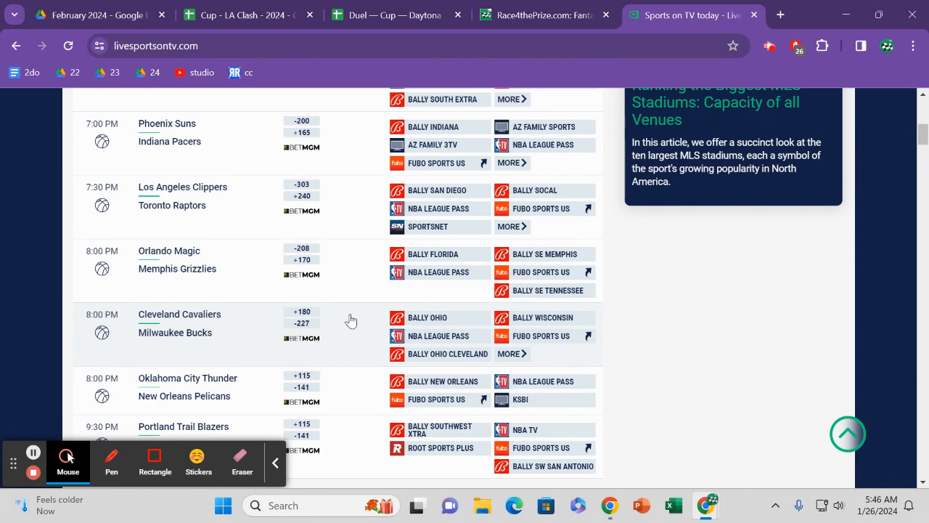
scroll("down", 3)
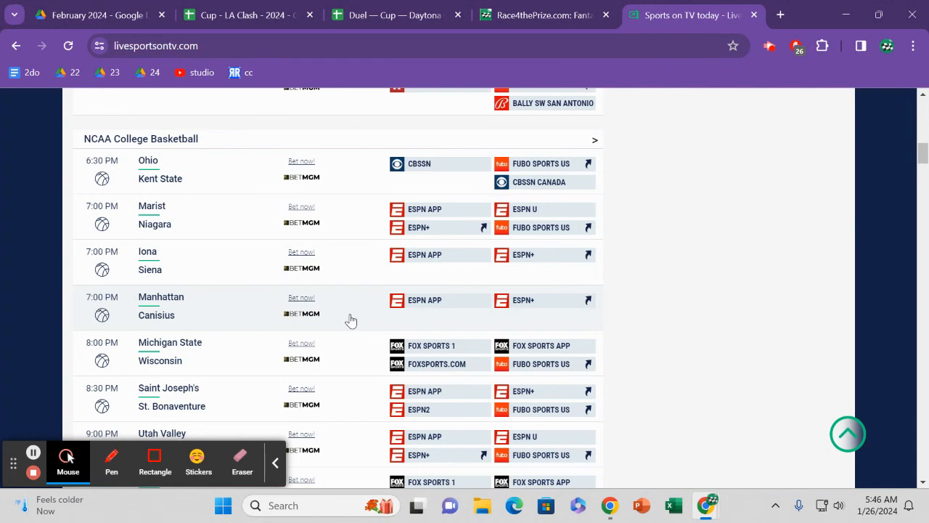
mouse_move(348, 289)
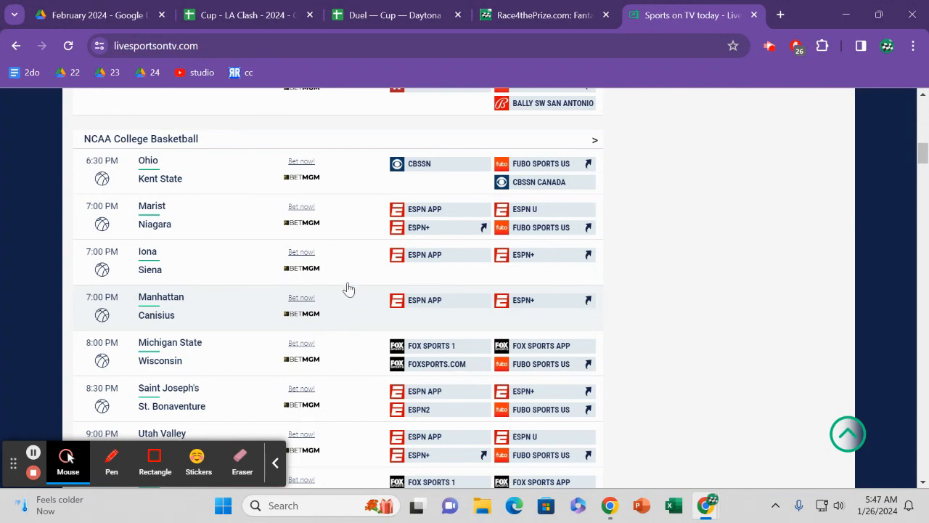
scroll("down", 3)
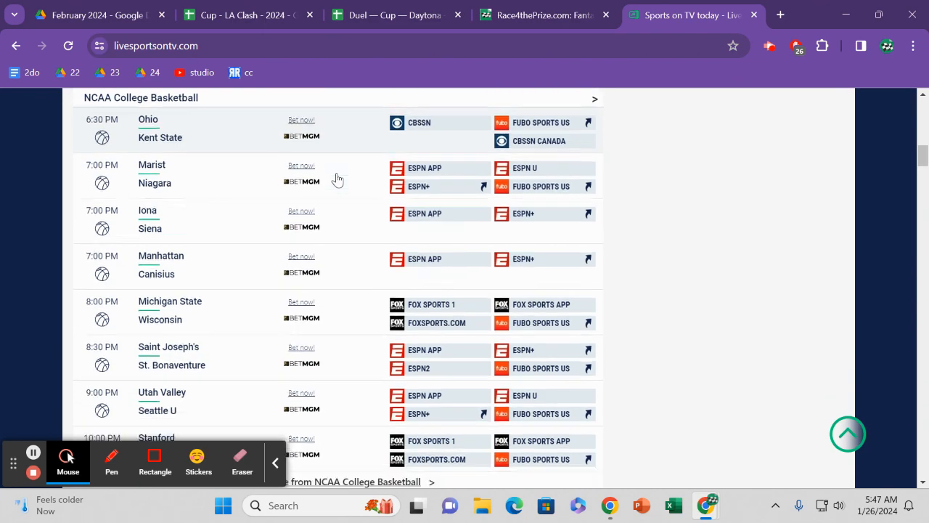
scroll("down", 3)
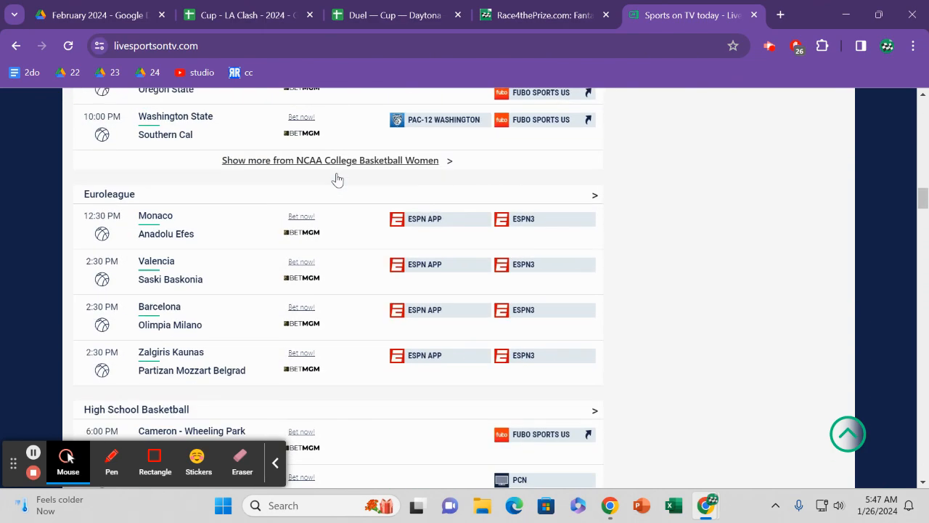
scroll("down", 3)
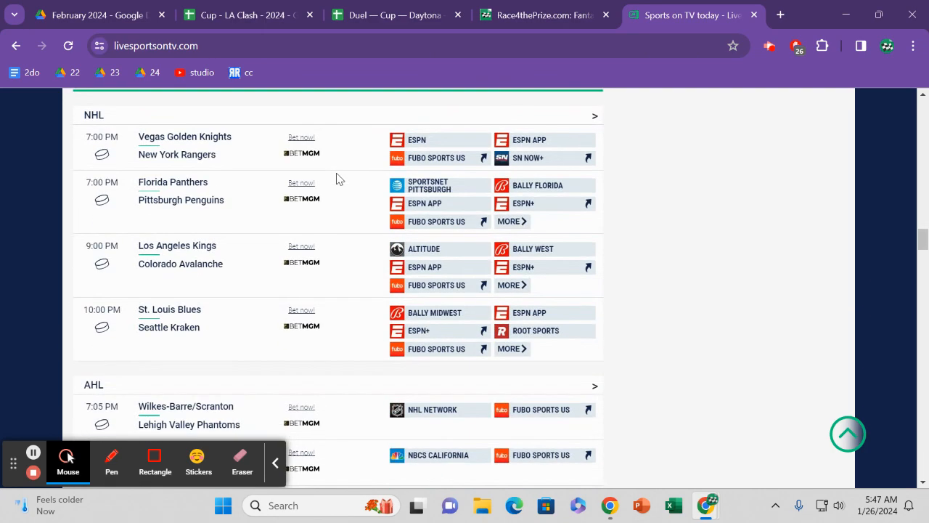
scroll("down", 3)
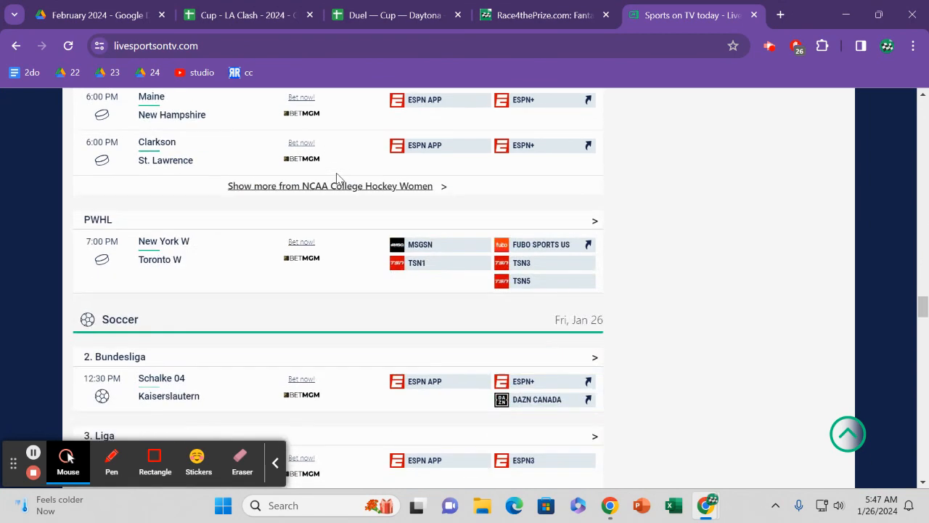
mouse_move(689, 14)
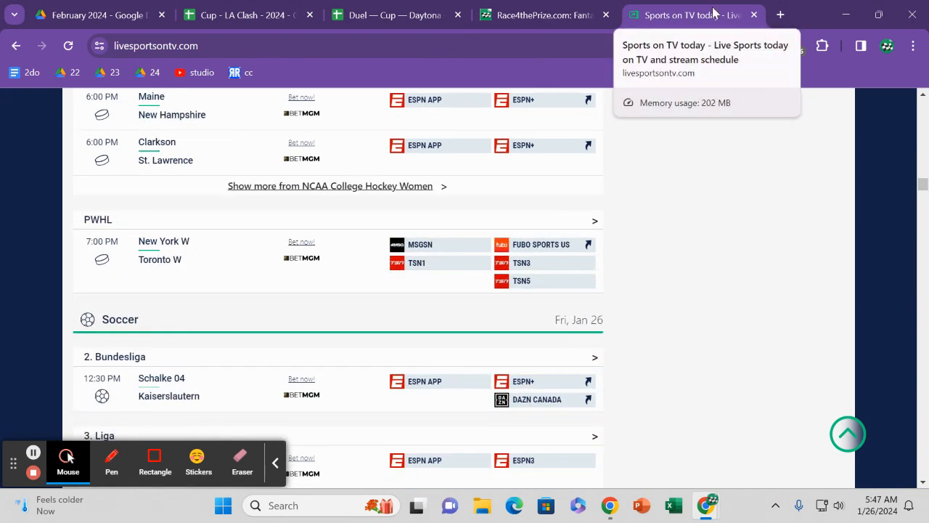
Search 'floracing', open FloRacing's Schedule and view the January 26, 2024 event list
type("floracing")
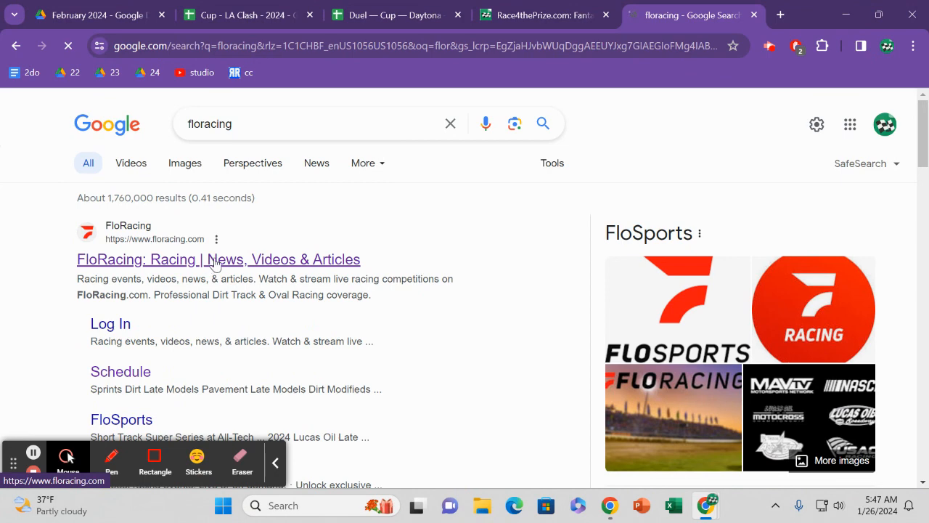
left_click(218, 259)
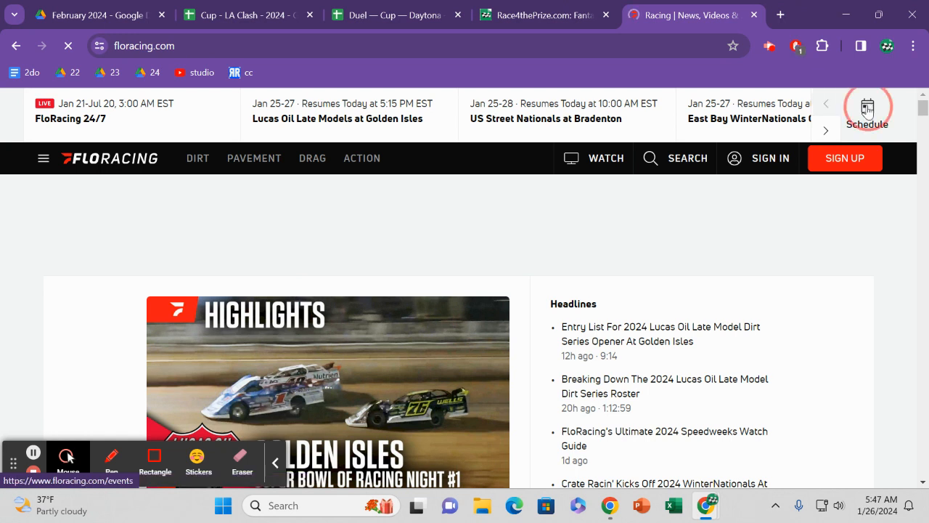
left_click(868, 109)
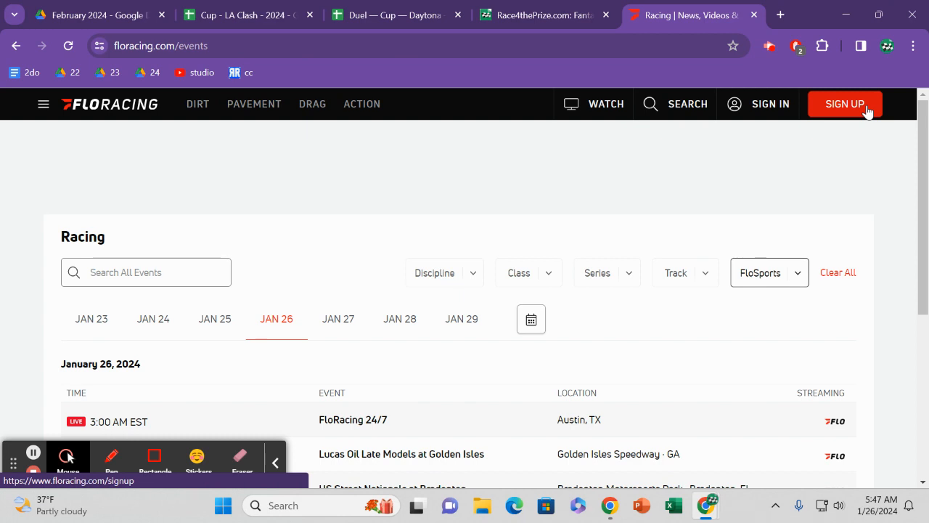
mouse_move(702, 203)
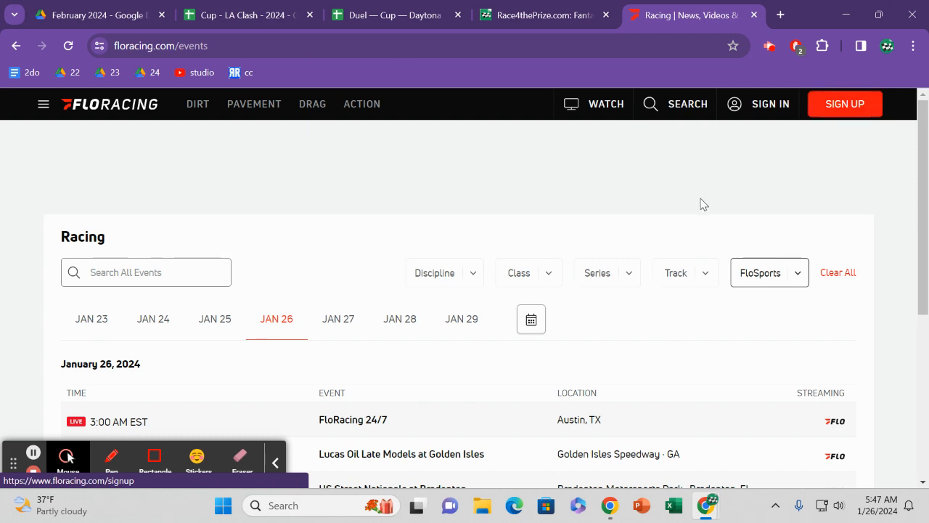
scroll("down", 3)
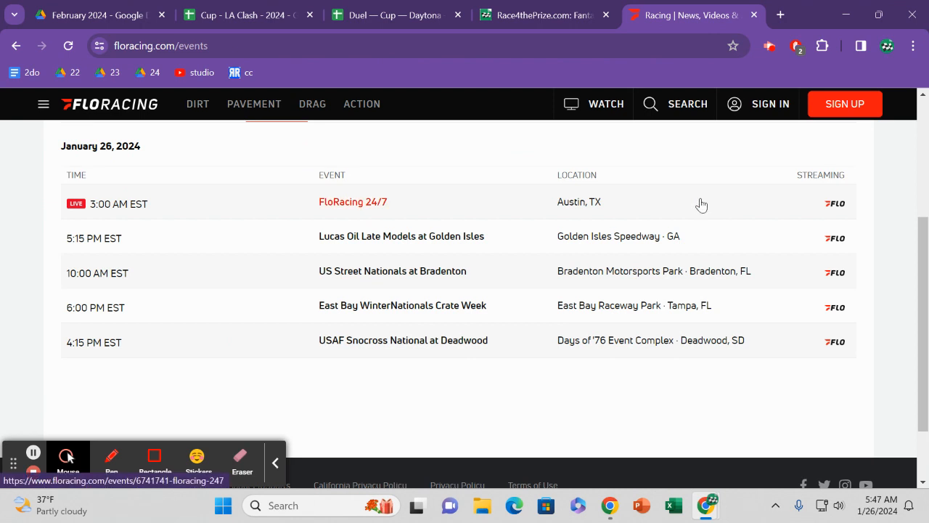
mouse_move(602, 250)
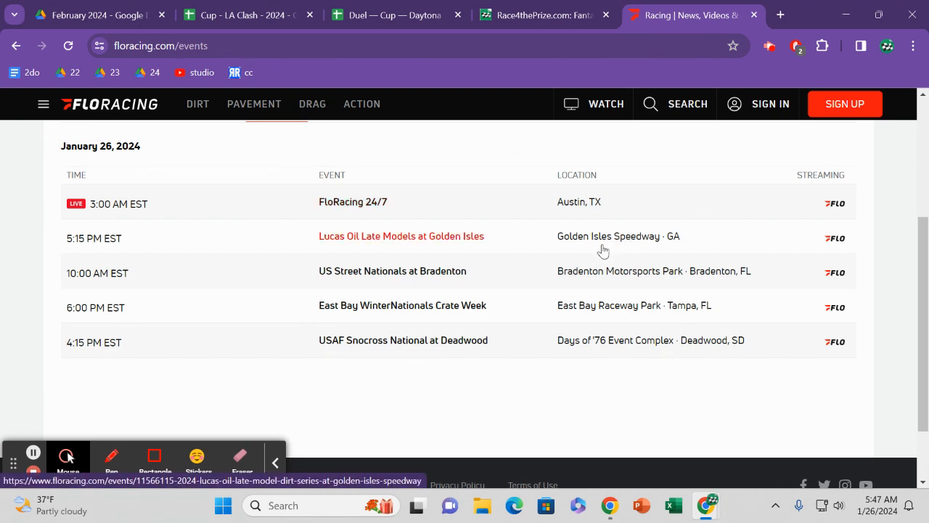
mouse_move(486, 354)
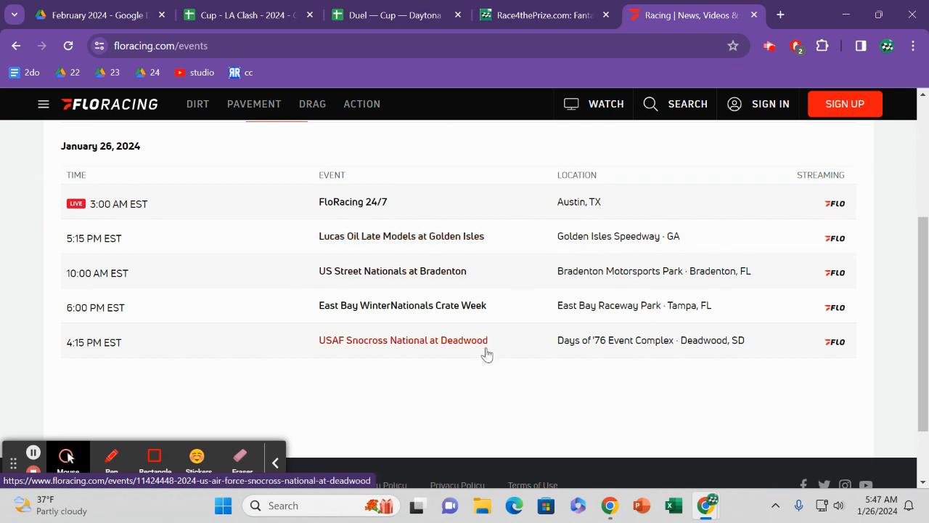
mouse_move(476, 349)
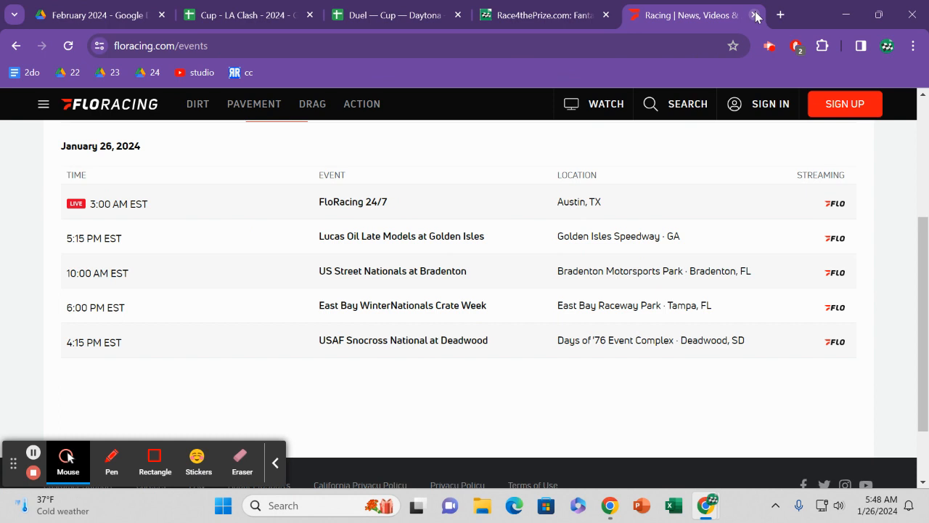
mouse_move(755, 14)
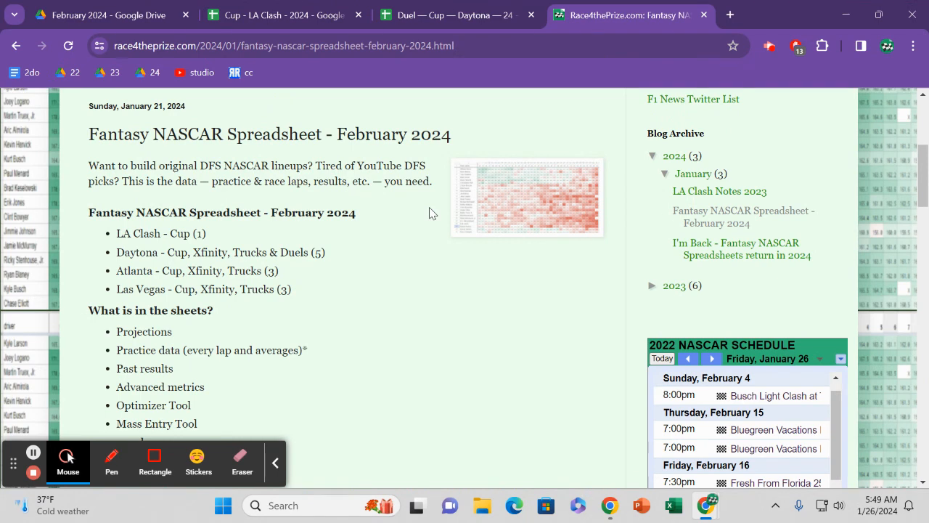
Bring up the Daytona Duel workbook's averages, where Kevin Harvick's average duel finish is 4
left_click(450, 15)
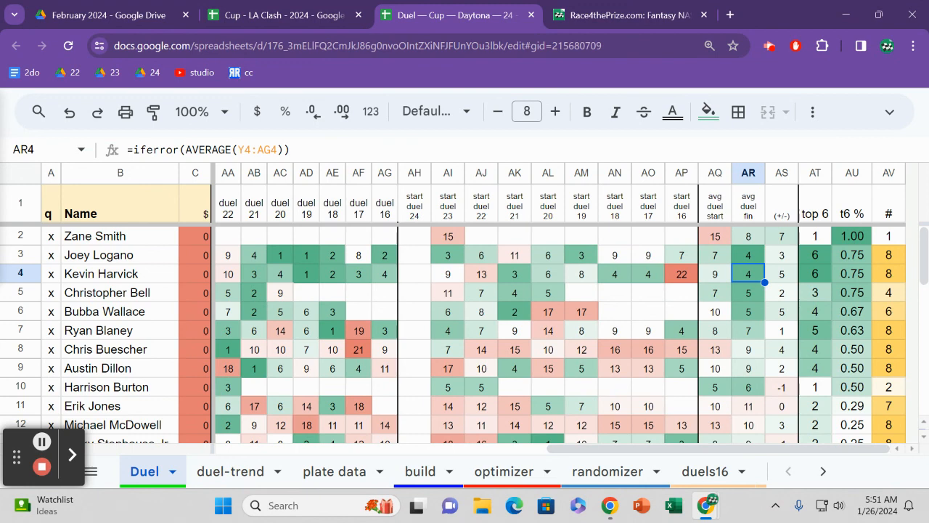
left_click(514, 294)
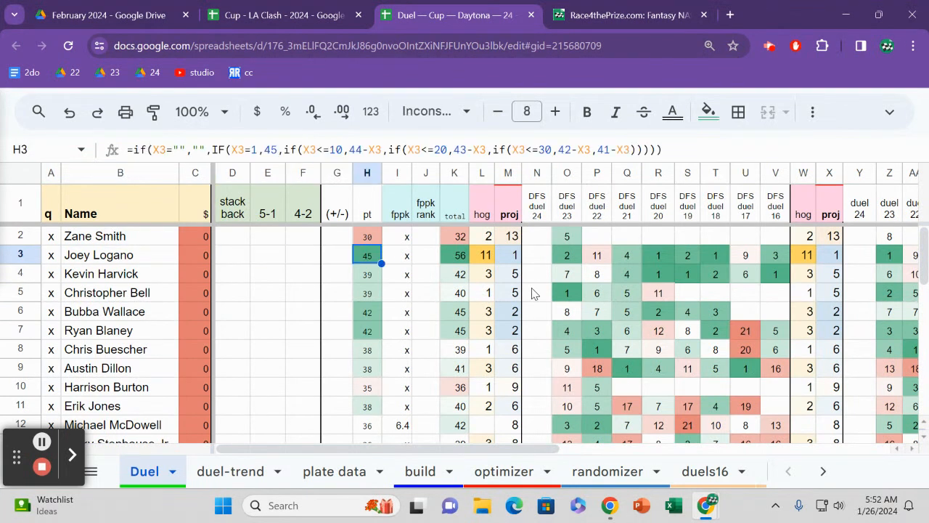
left_click(482, 256)
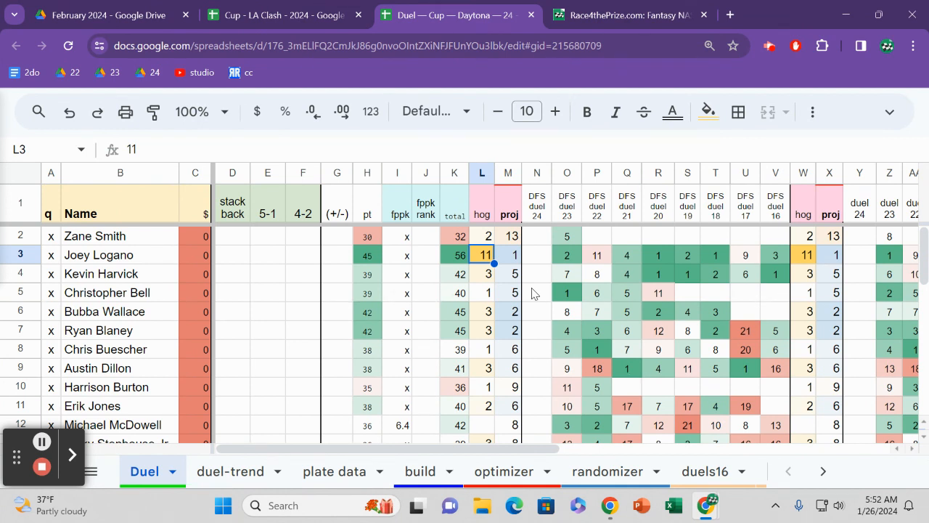
left_click(397, 256)
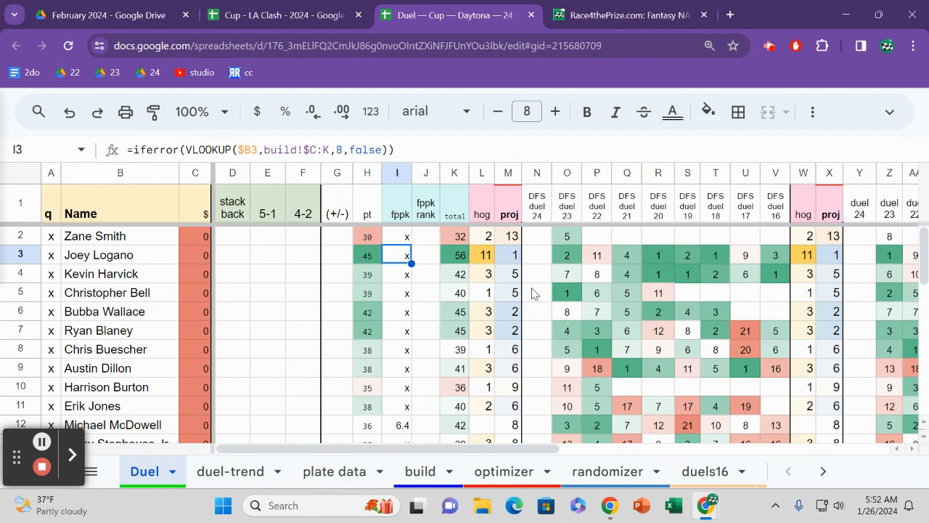
left_click(508, 255)
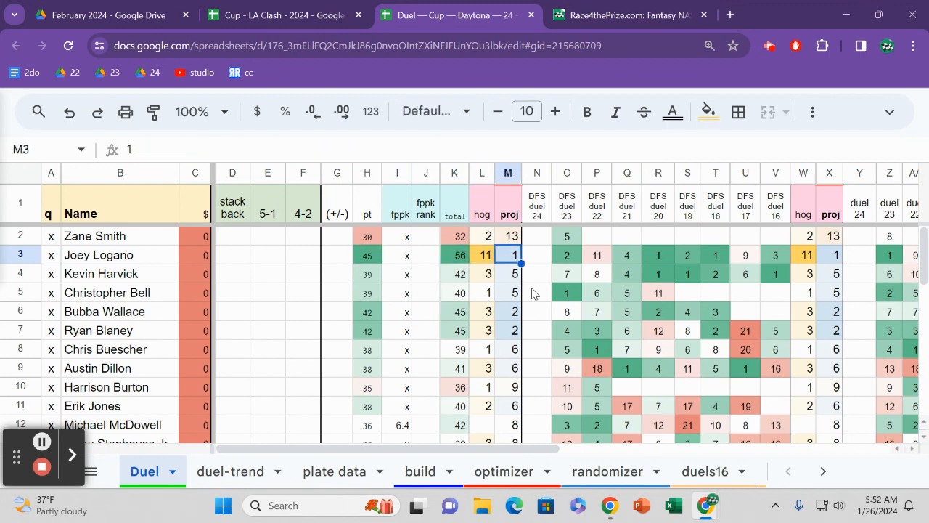
left_click(482, 235)
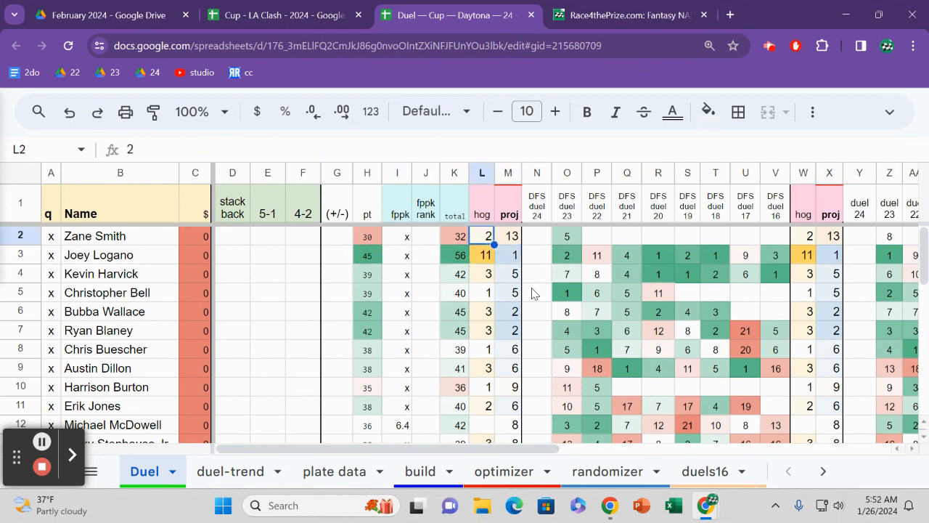
left_click(566, 235)
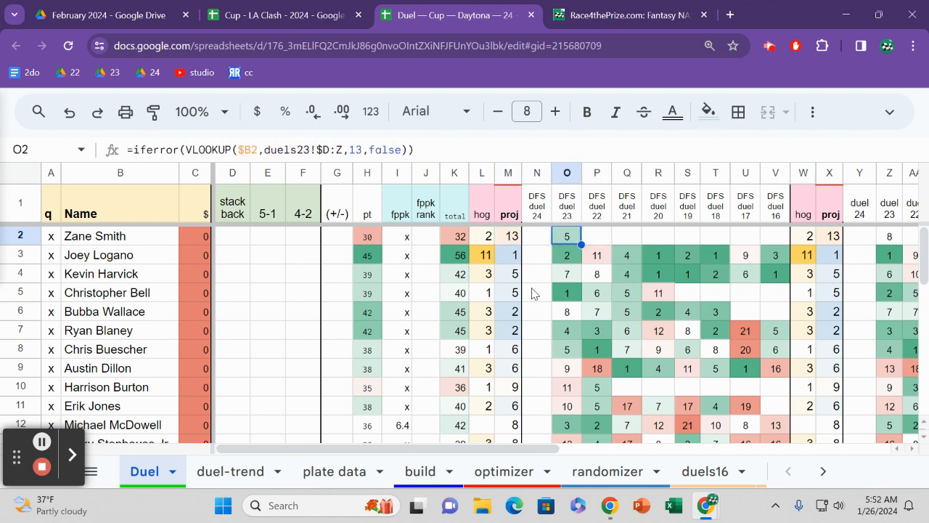
left_click(714, 235)
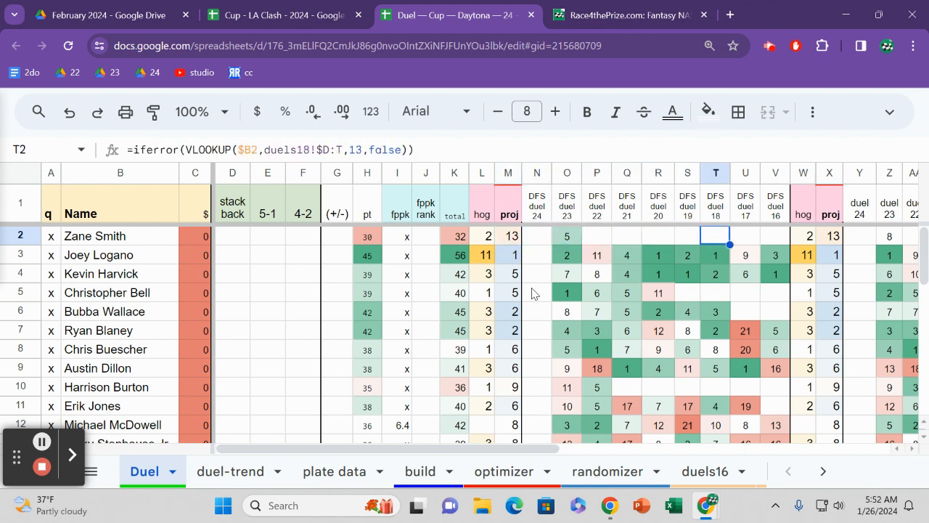
left_click(775, 235)
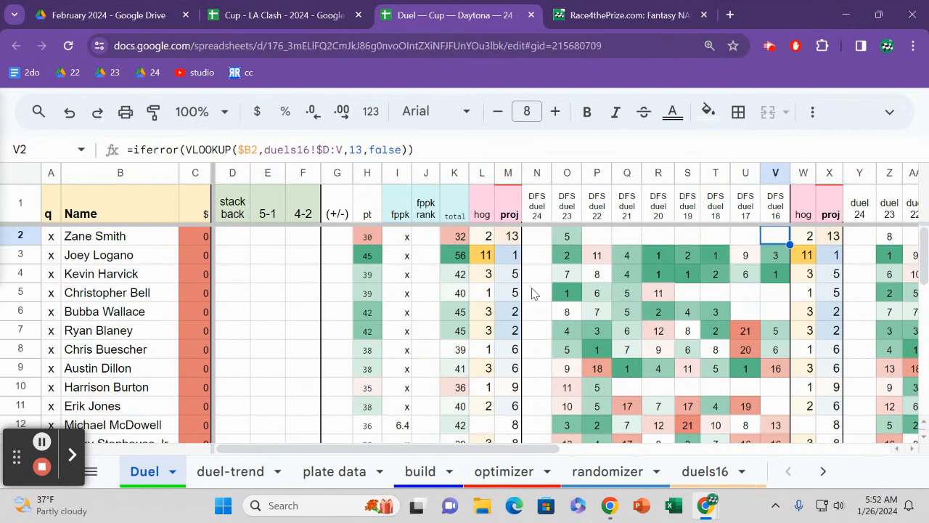
left_click(566, 235)
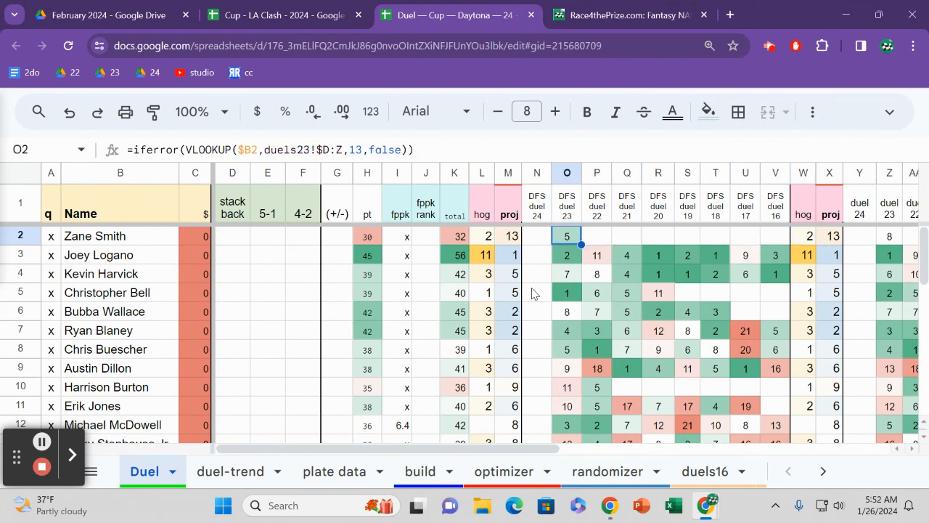
left_click(566, 255)
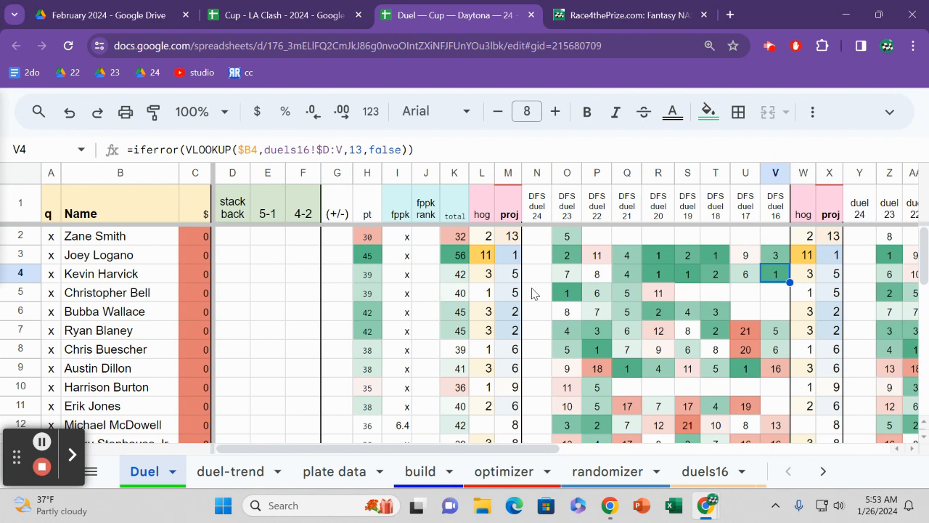
left_click(714, 255)
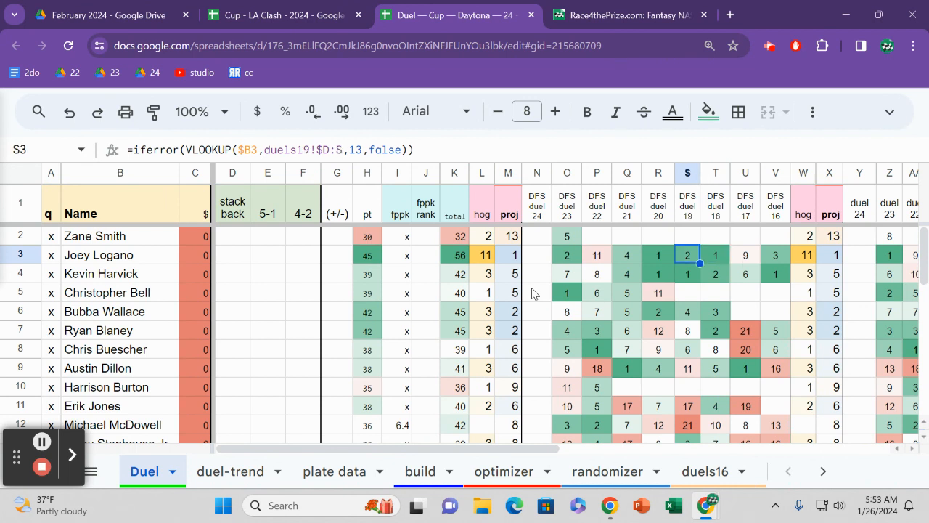
left_click(597, 256)
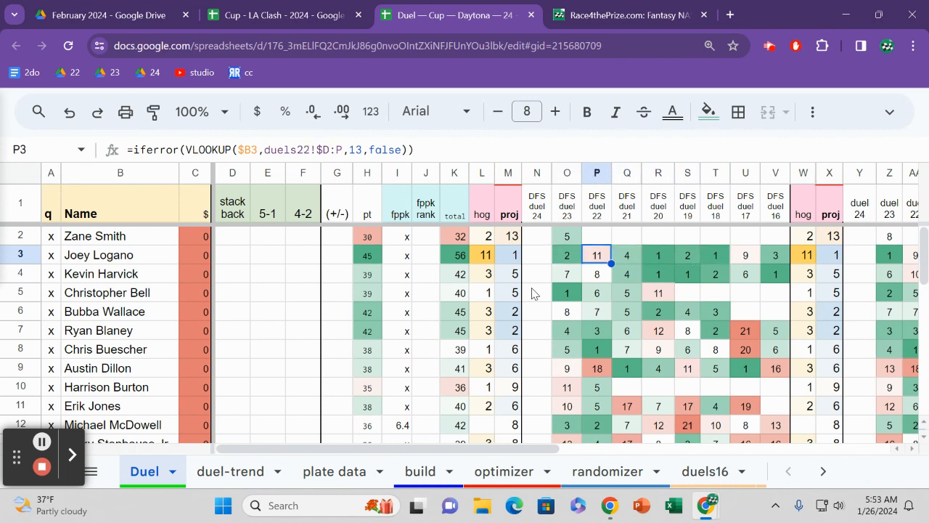
left_click(627, 255)
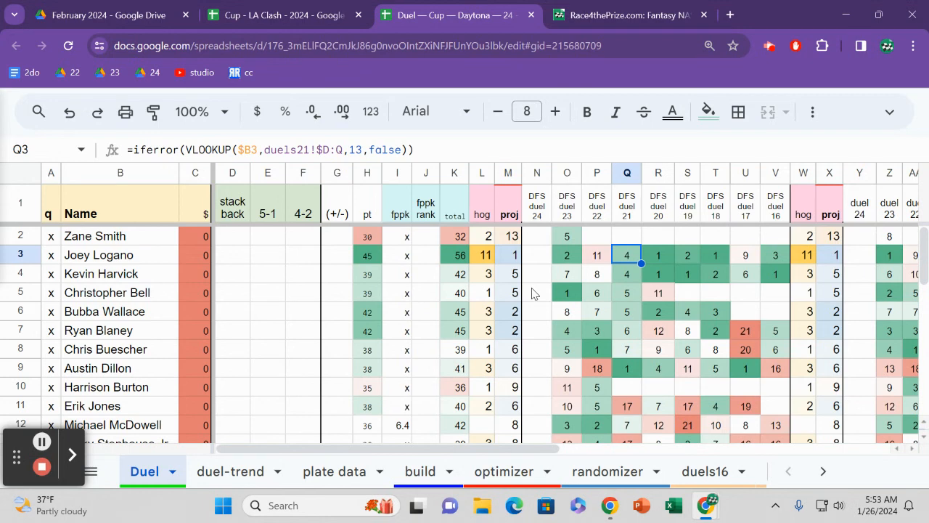
left_click(714, 255)
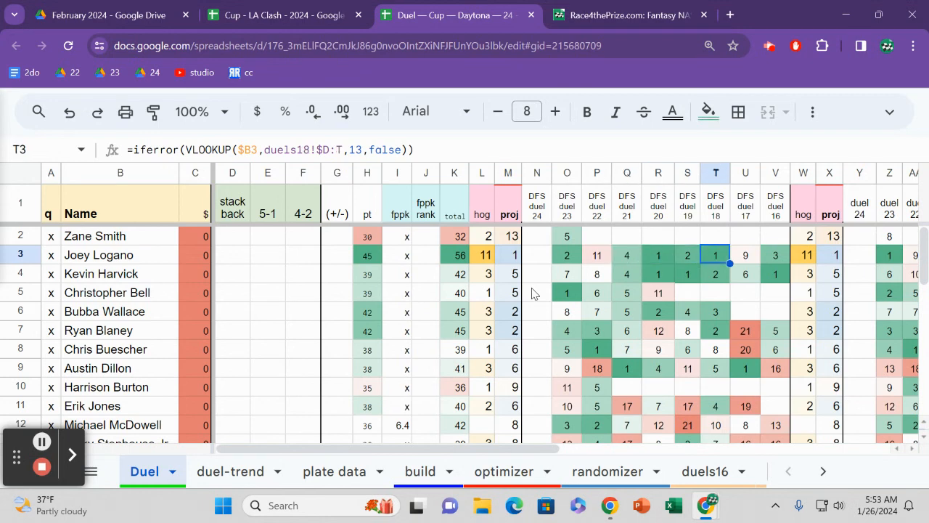
left_click(775, 255)
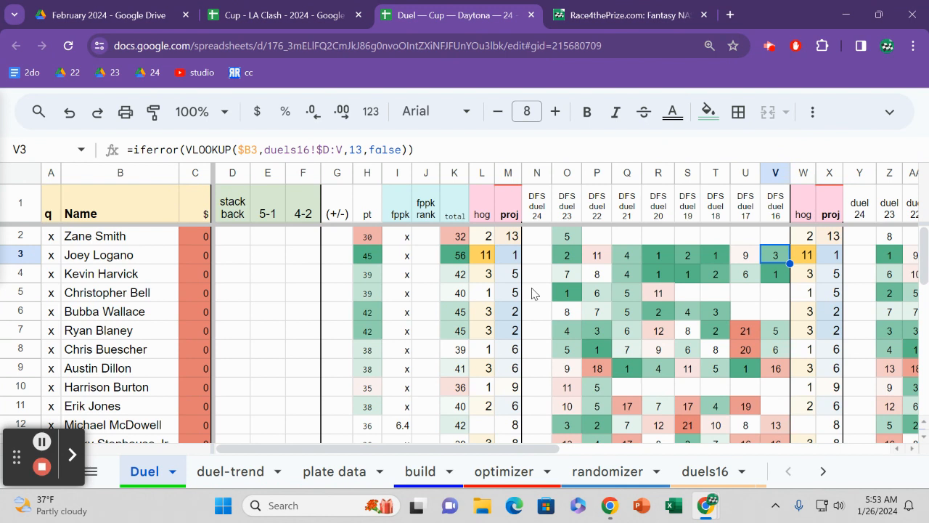
left_click(745, 273)
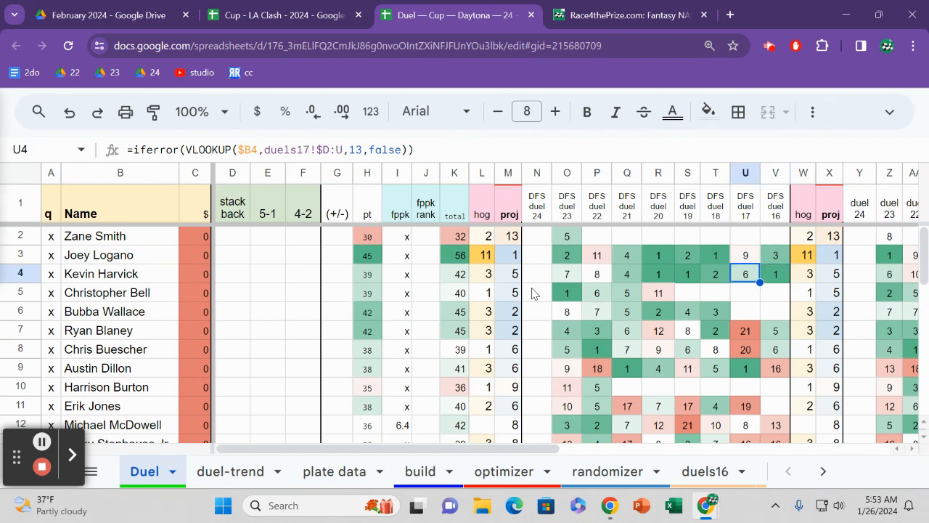
left_click(627, 273)
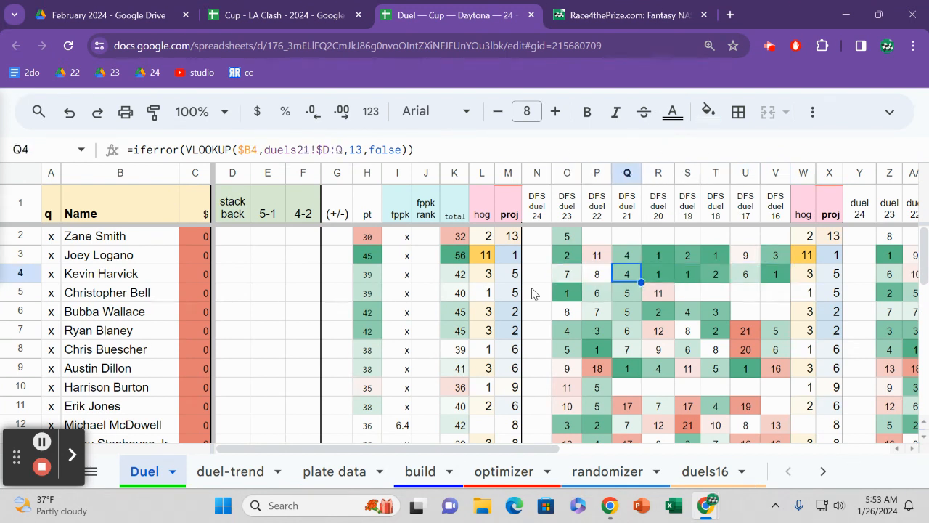
left_click(686, 273)
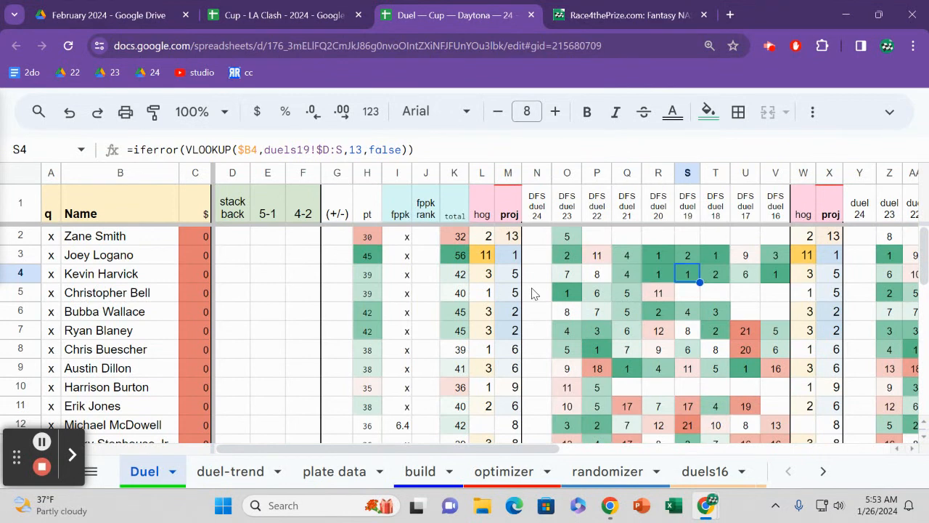
left_click(775, 273)
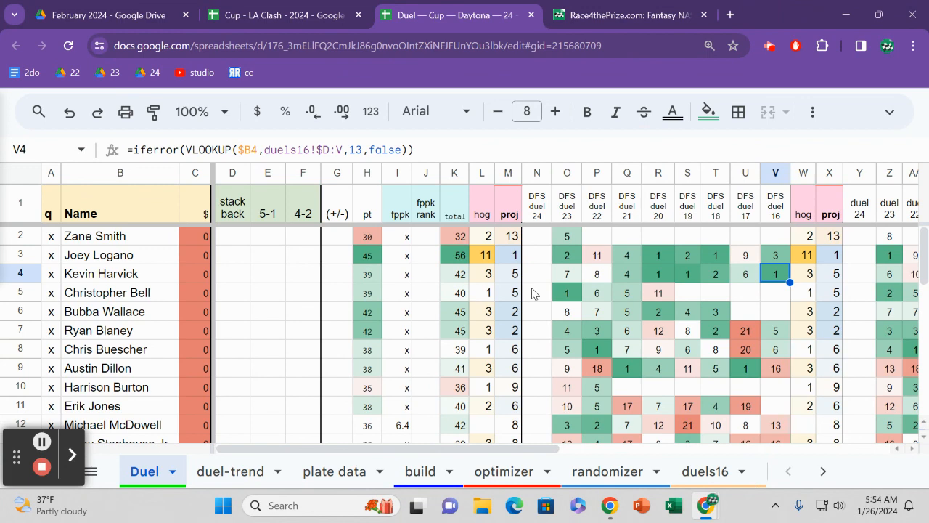
scroll("right", 3)
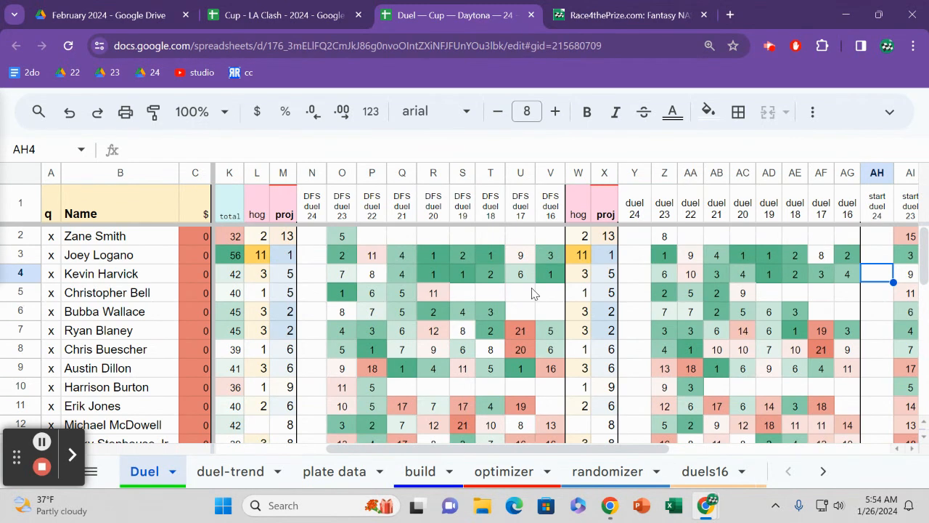
left_click(822, 273)
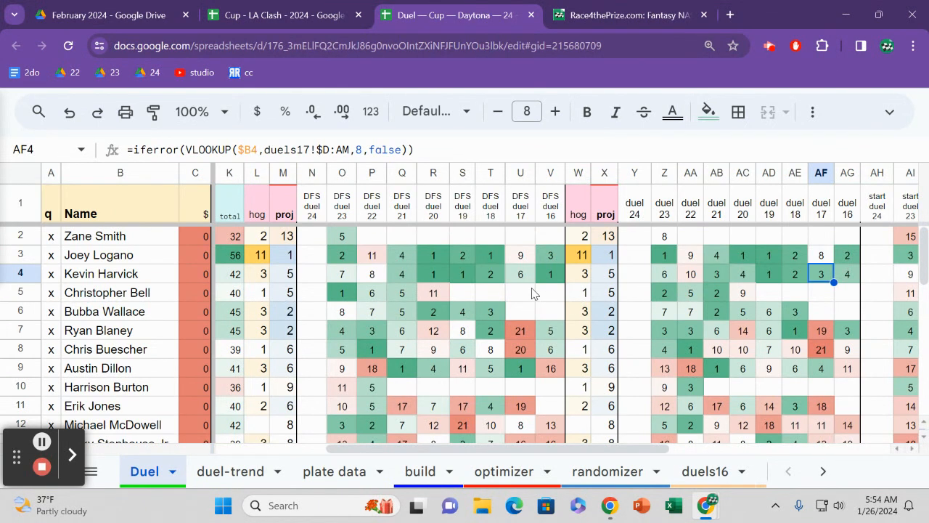
left_click(767, 255)
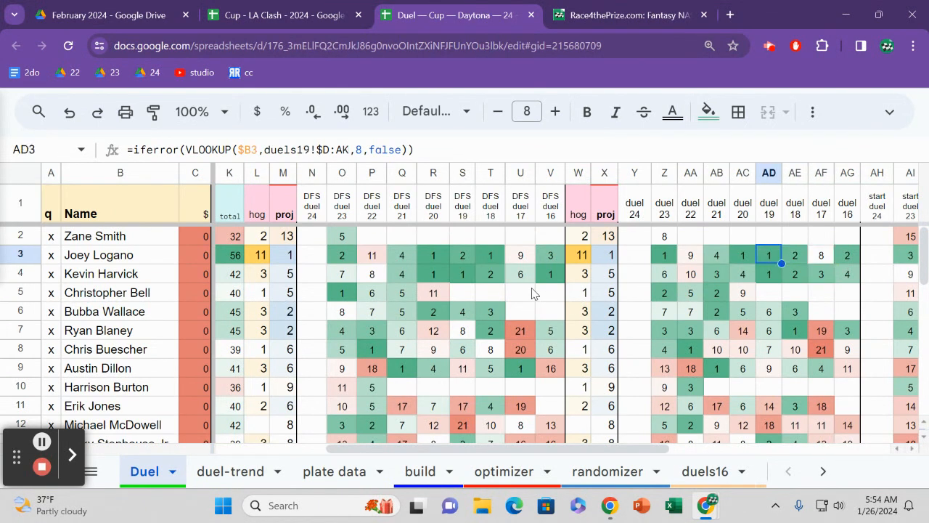
left_click(663, 256)
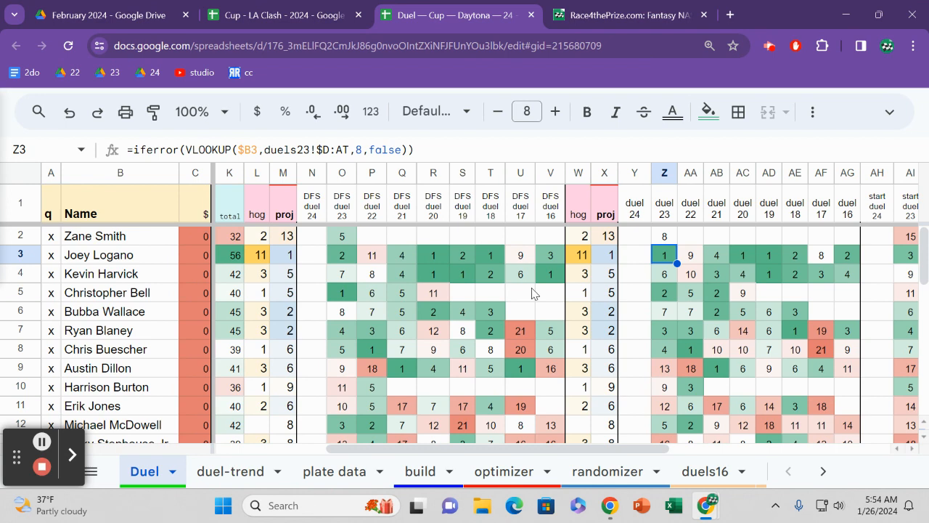
left_click(768, 256)
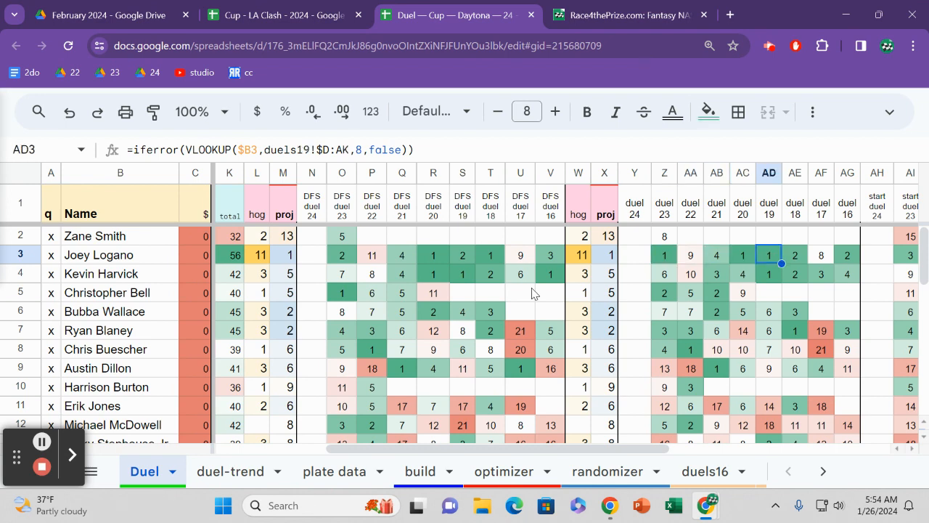
left_click(822, 256)
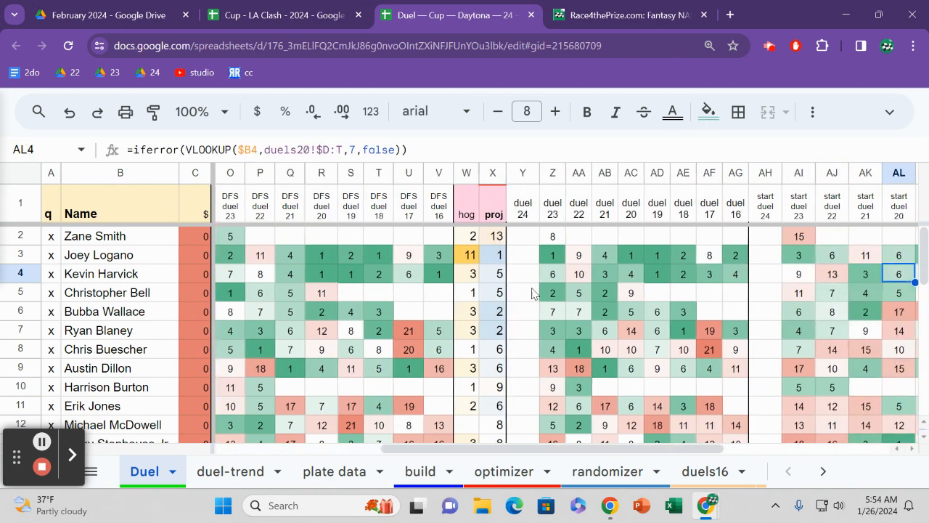
scroll("right", 3)
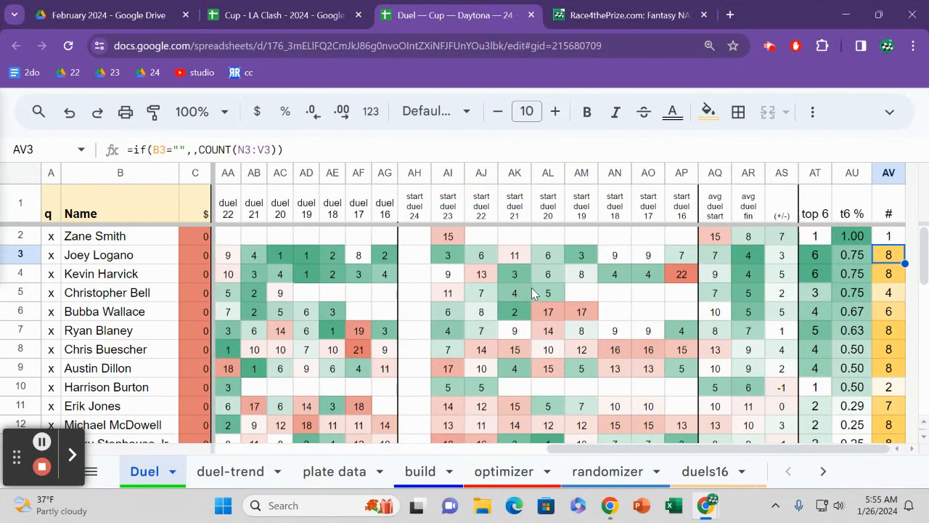
left_click(714, 256)
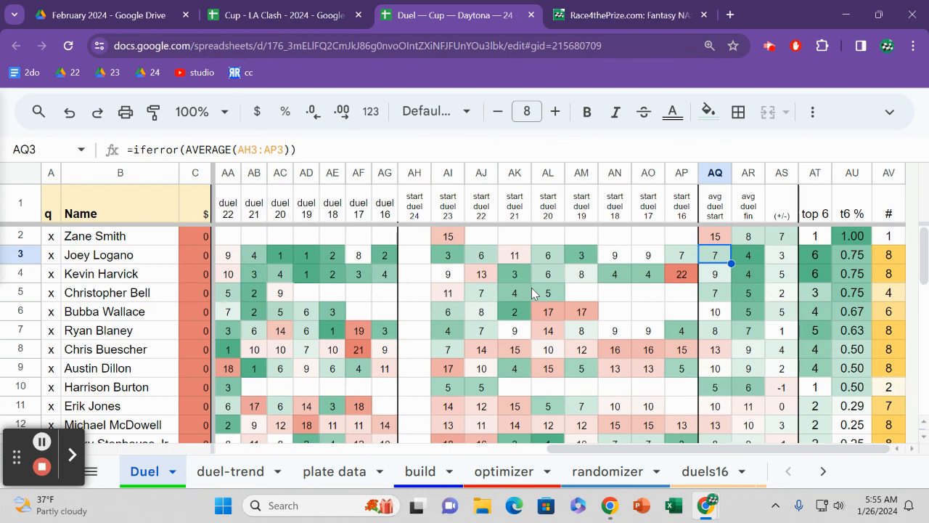
left_click(748, 255)
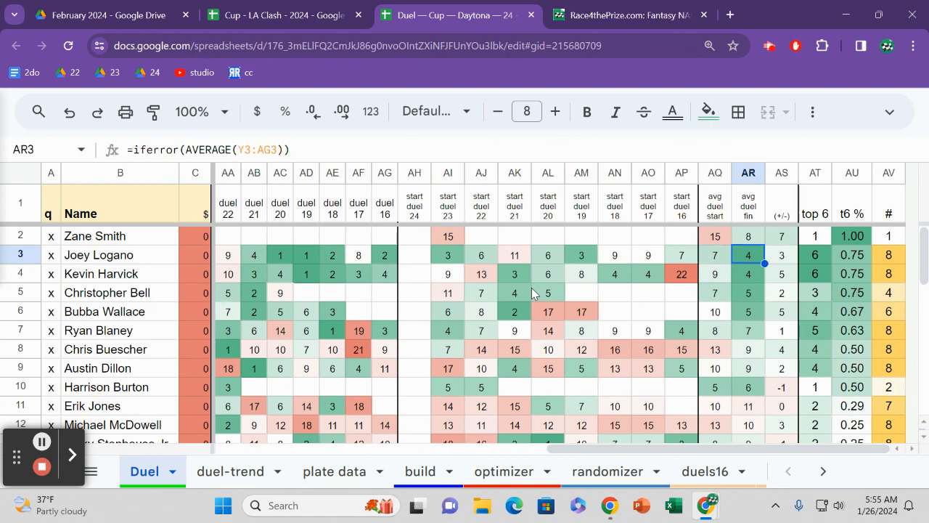
left_click(781, 254)
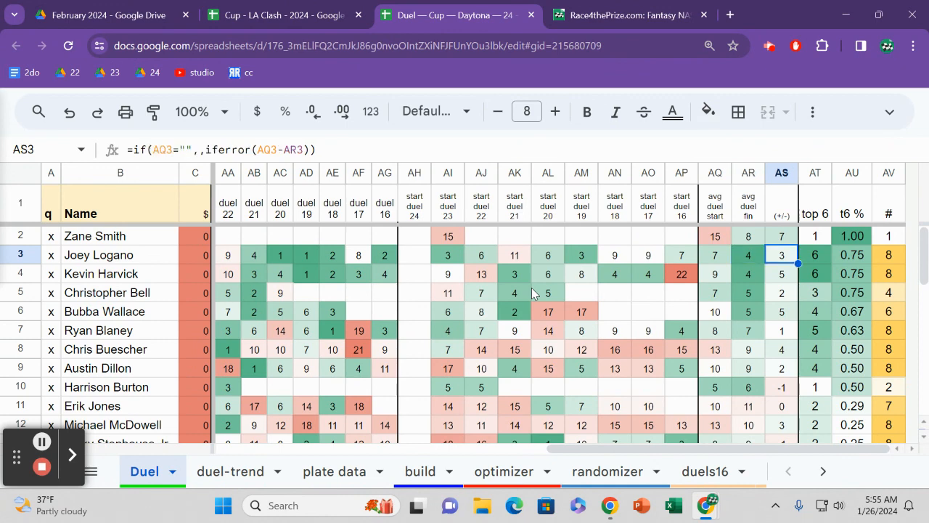
left_click(814, 255)
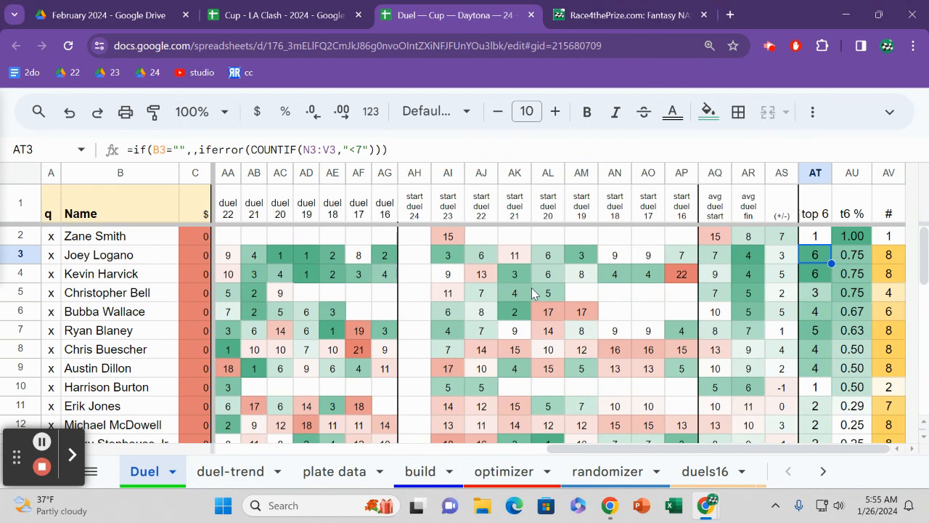
left_click(851, 255)
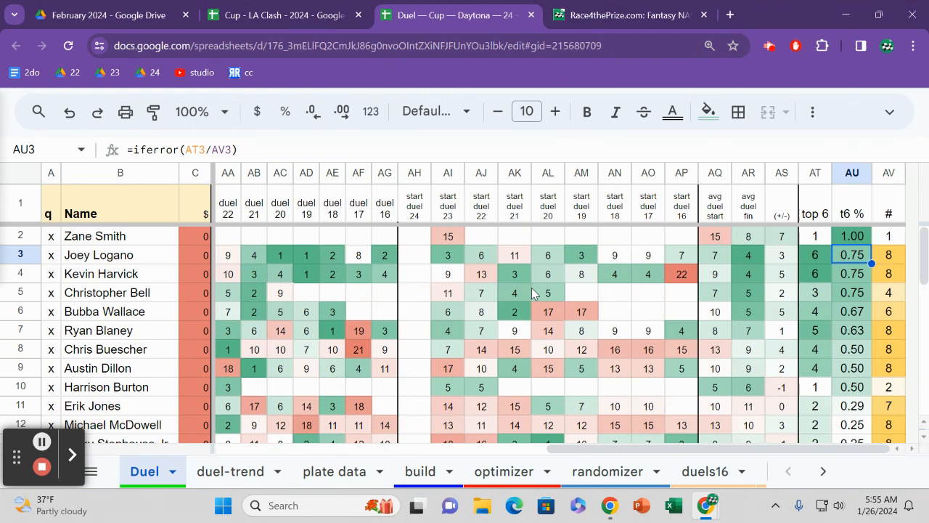
mouse_move(865, 142)
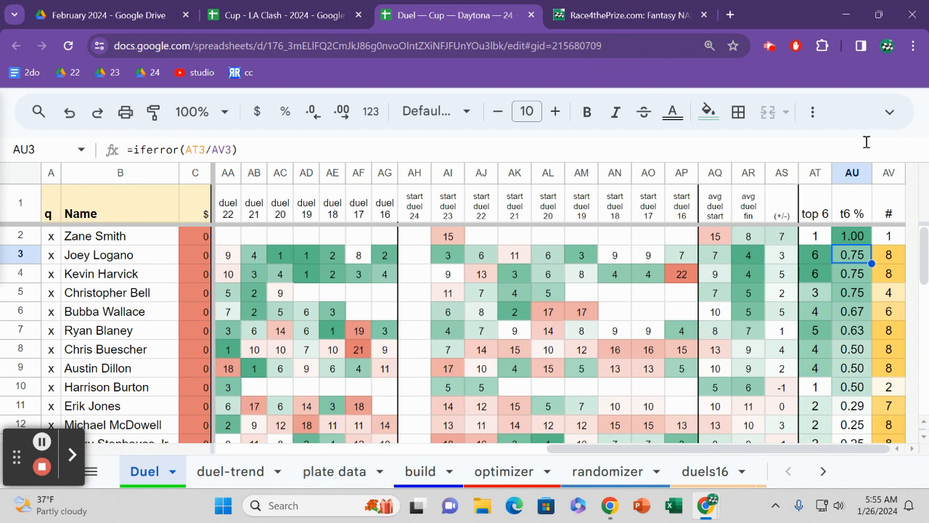
mouse_move(816, 240)
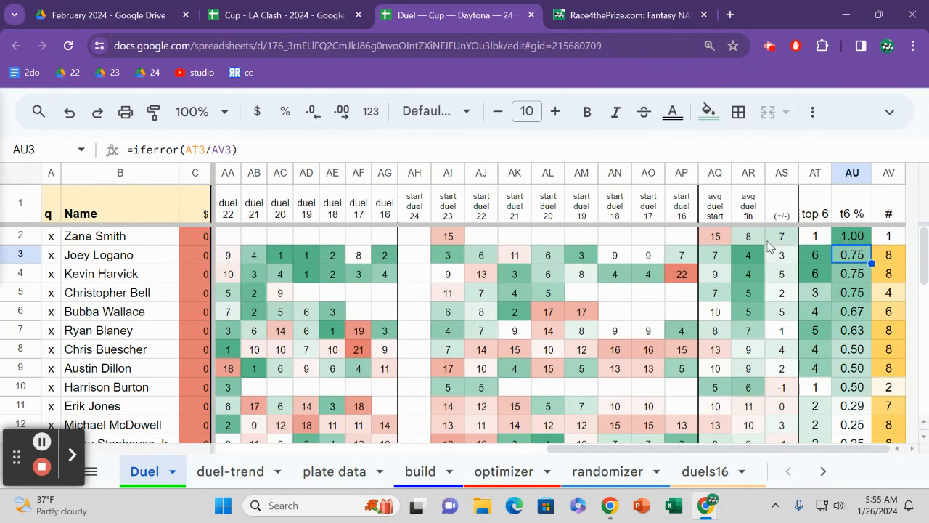
left_click(781, 235)
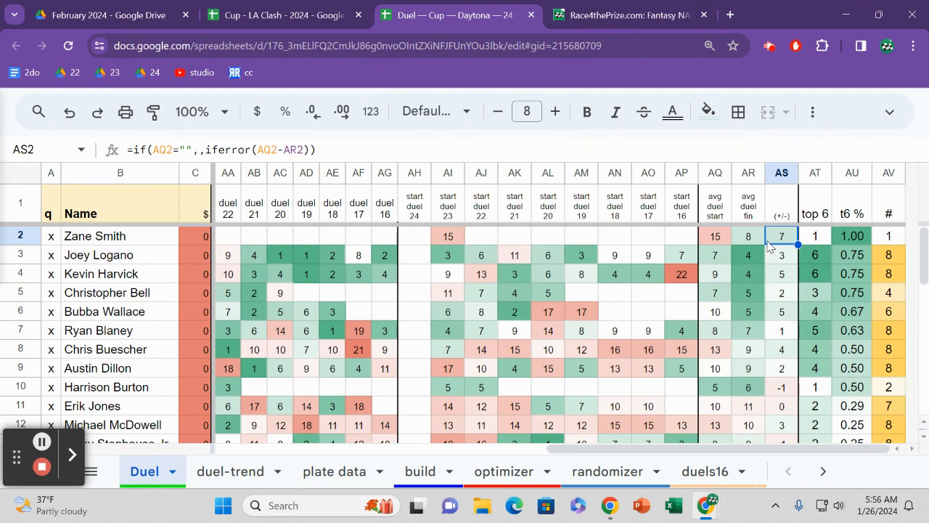
left_click(780, 255)
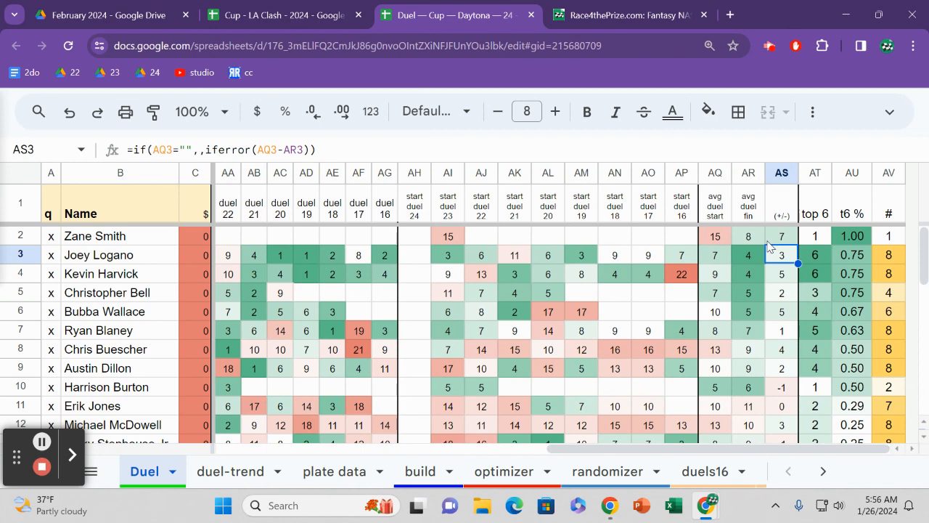
left_click(814, 254)
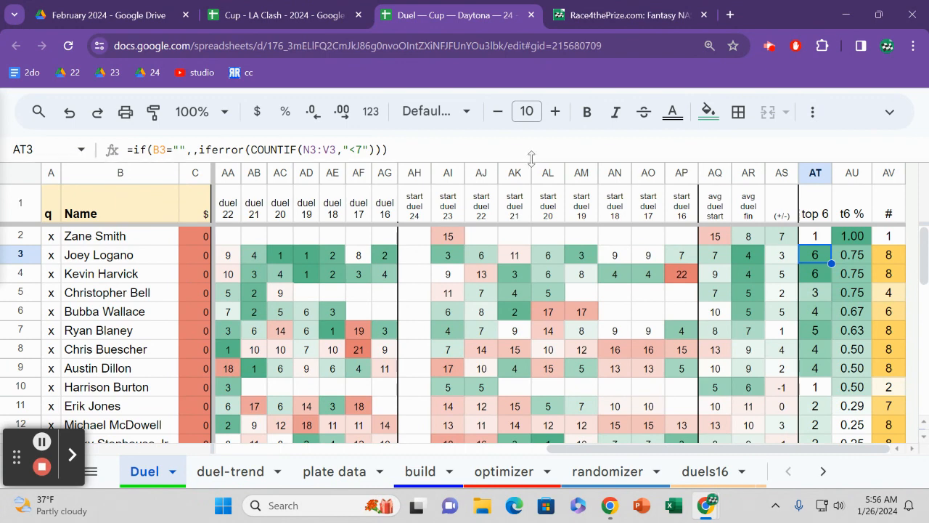
mouse_move(41, 441)
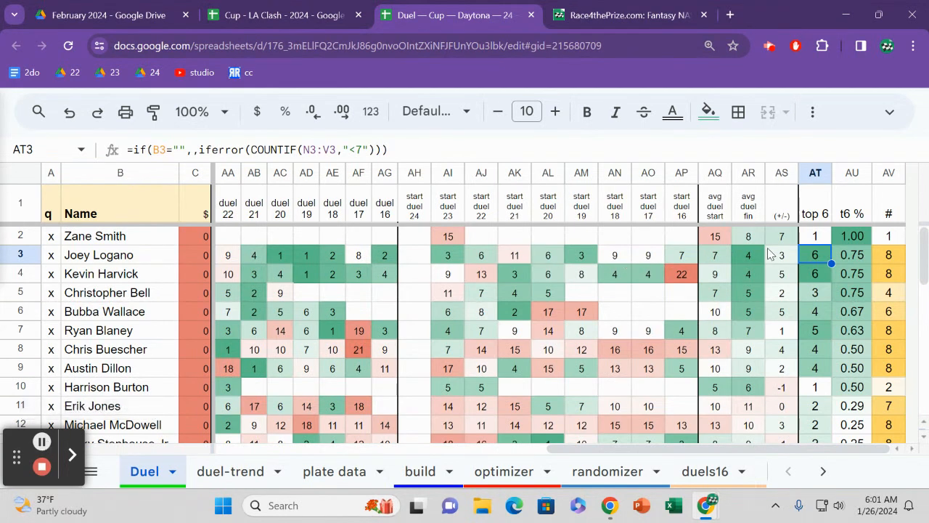
left_click(815, 273)
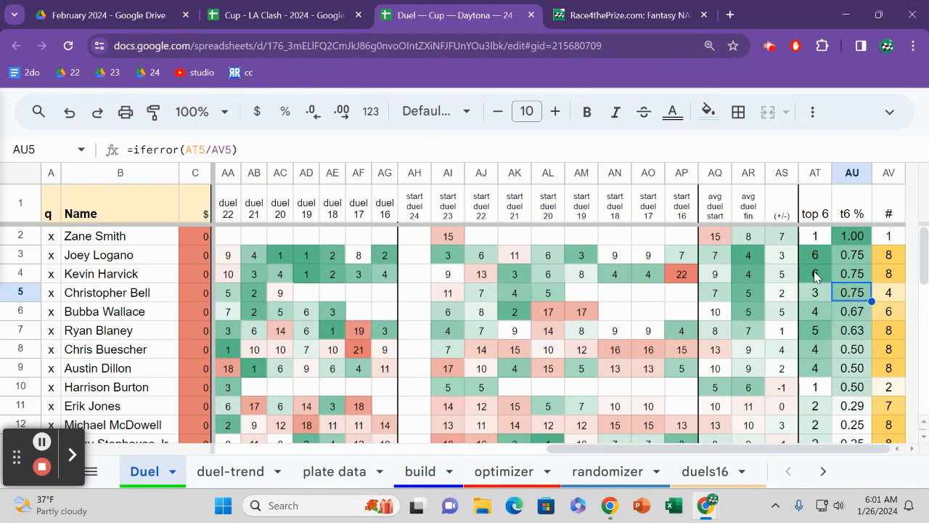
left_click(814, 292)
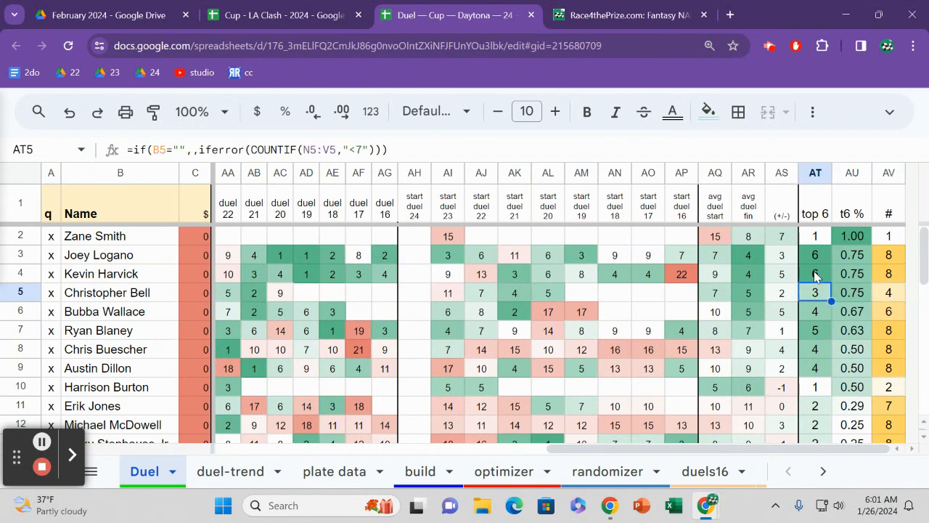
left_click(781, 291)
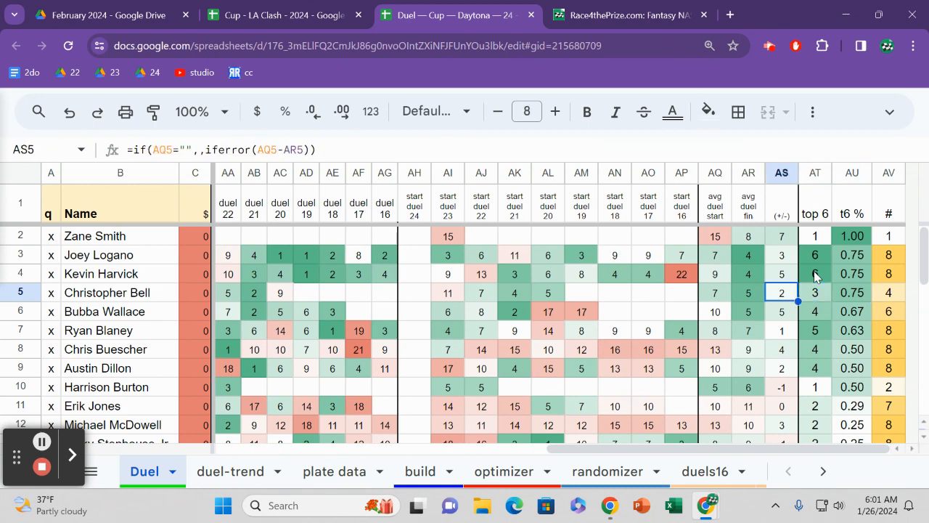
left_click(480, 293)
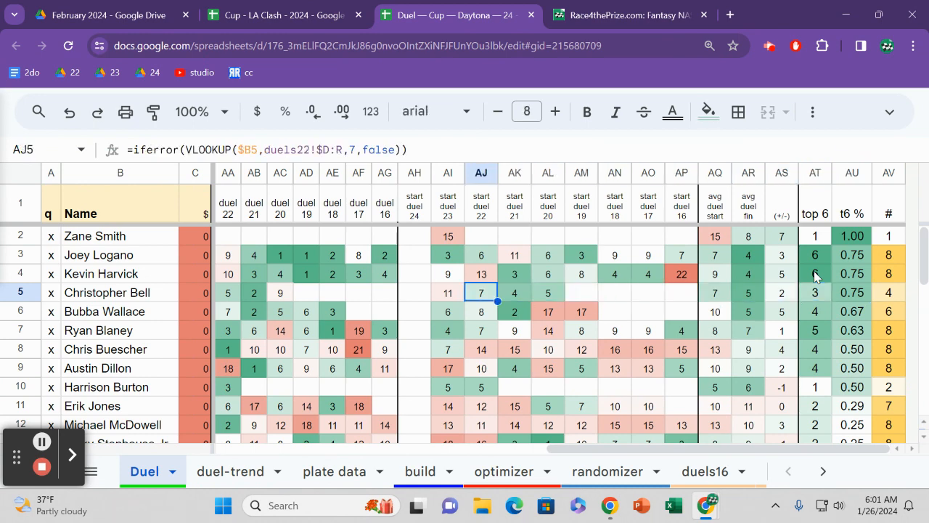
left_click(714, 293)
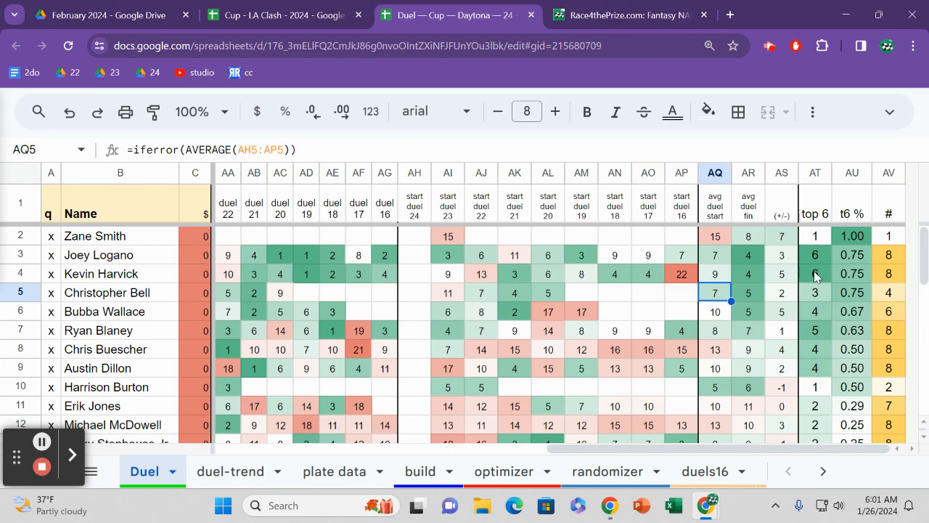
left_click(814, 292)
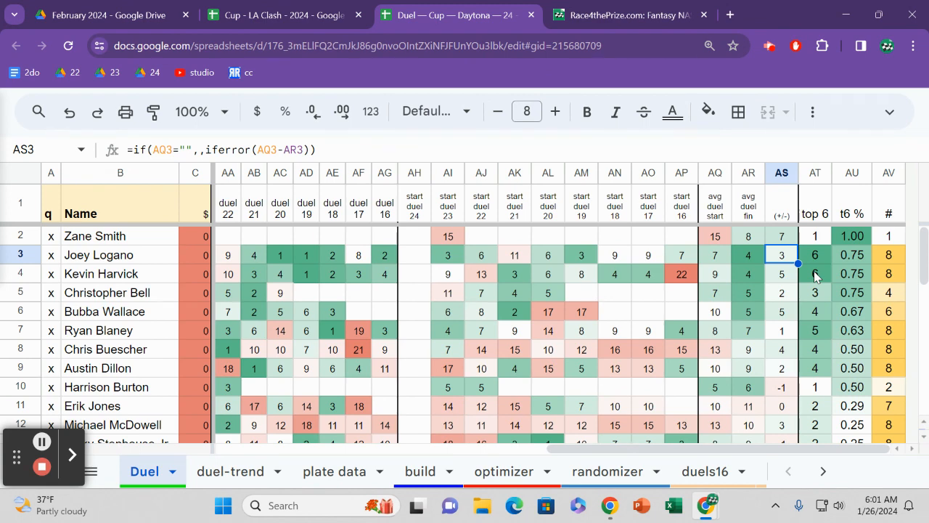
left_click(747, 256)
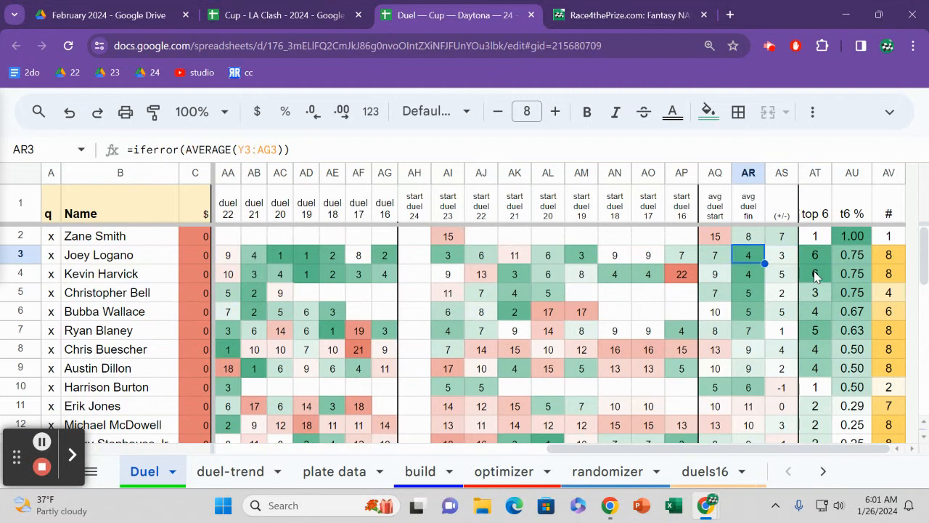
left_click(781, 256)
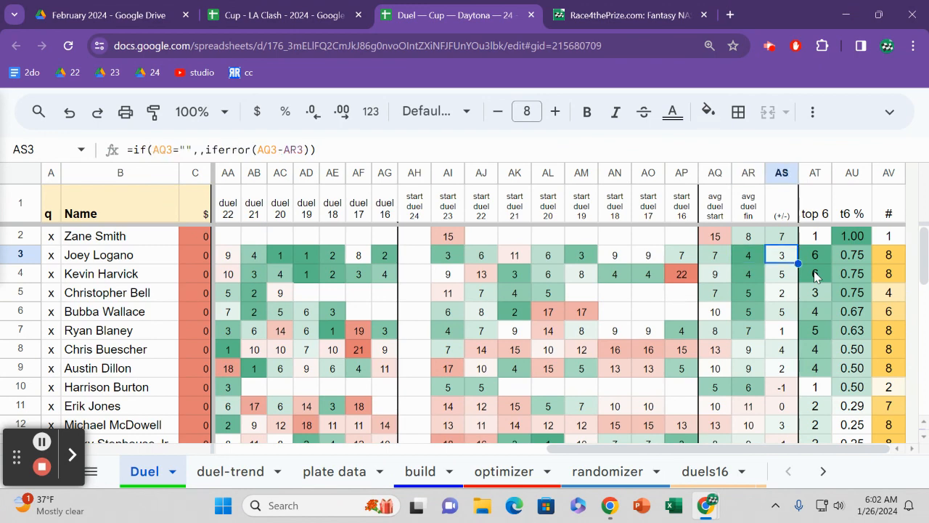
left_click(851, 256)
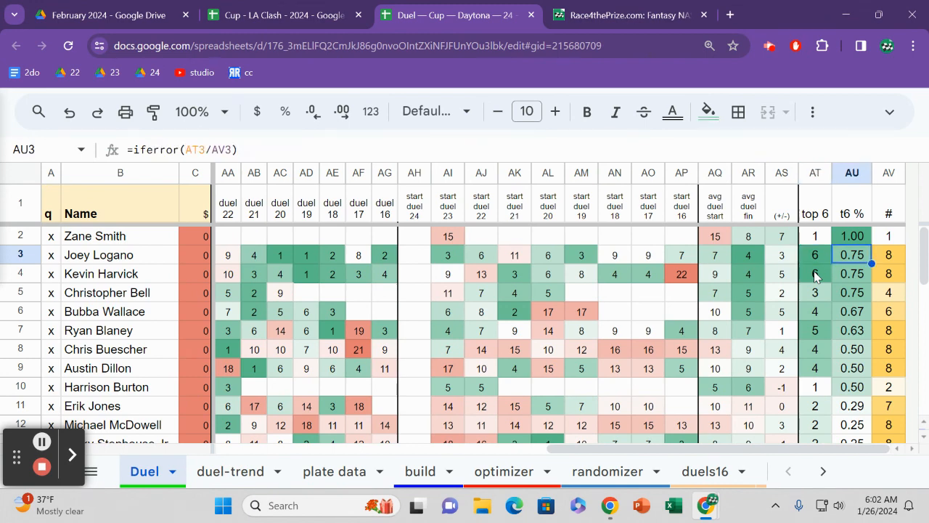
left_click(889, 254)
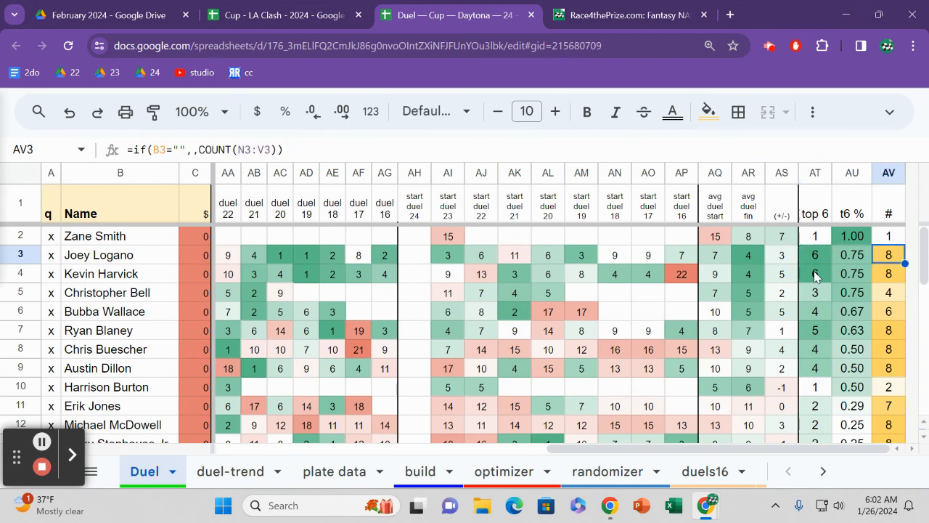
left_click(815, 254)
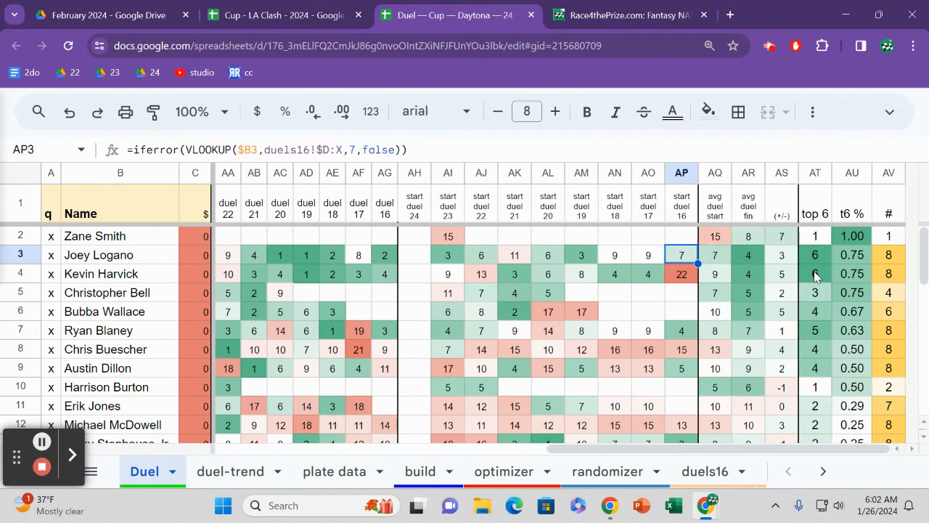
left_click(547, 255)
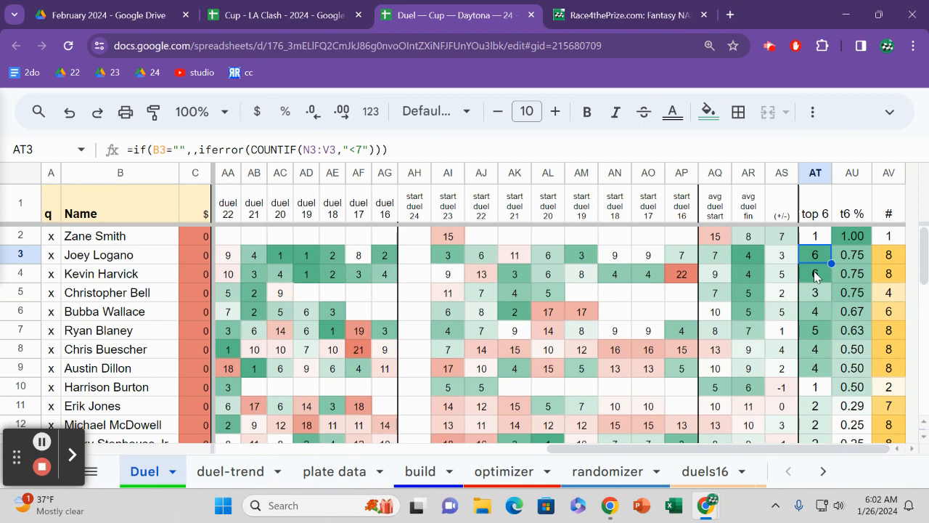
left_click(781, 254)
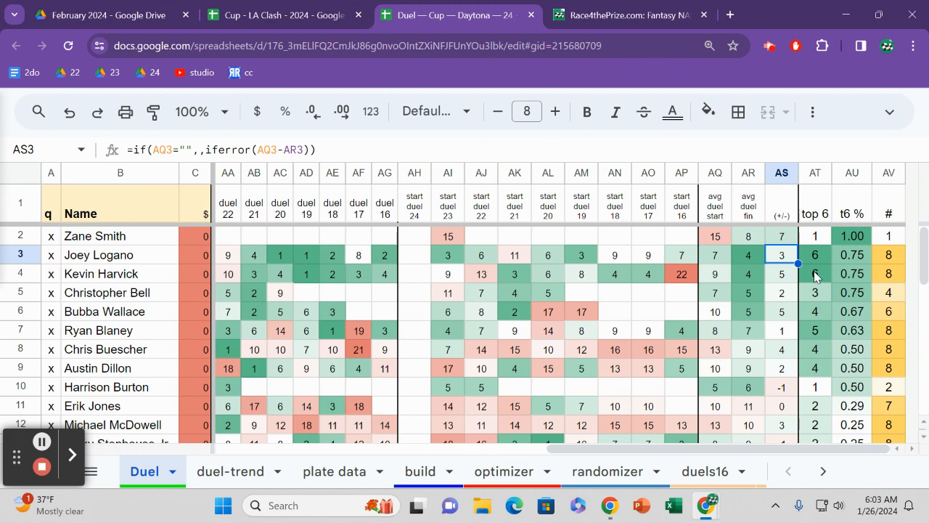
left_click(781, 310)
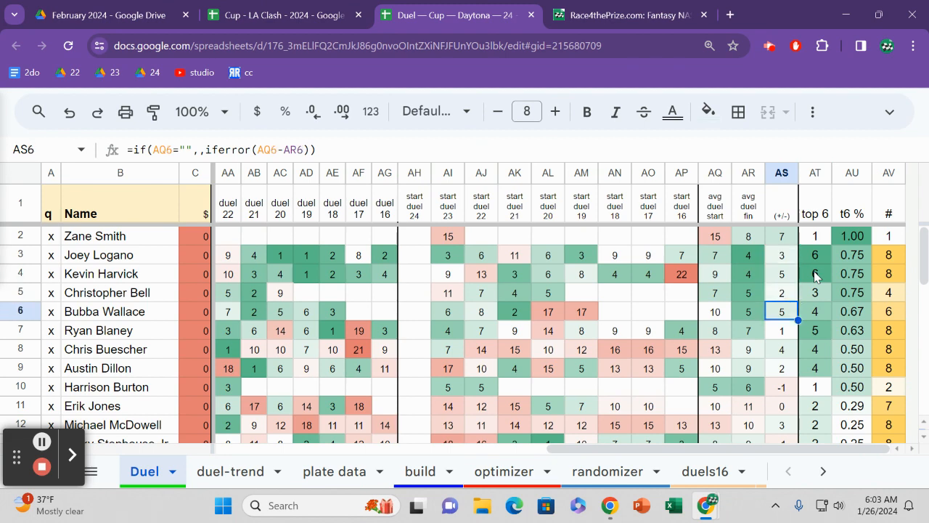
left_click(781, 348)
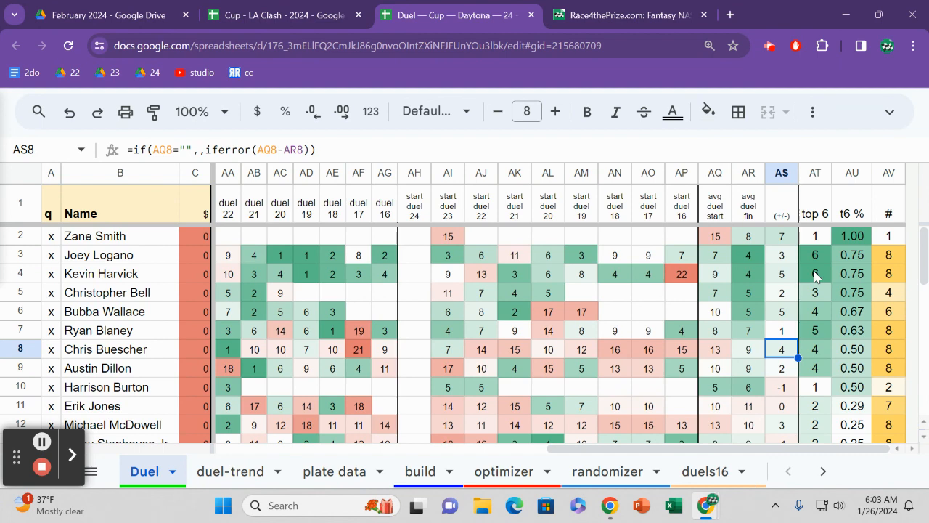
scroll("down", 3)
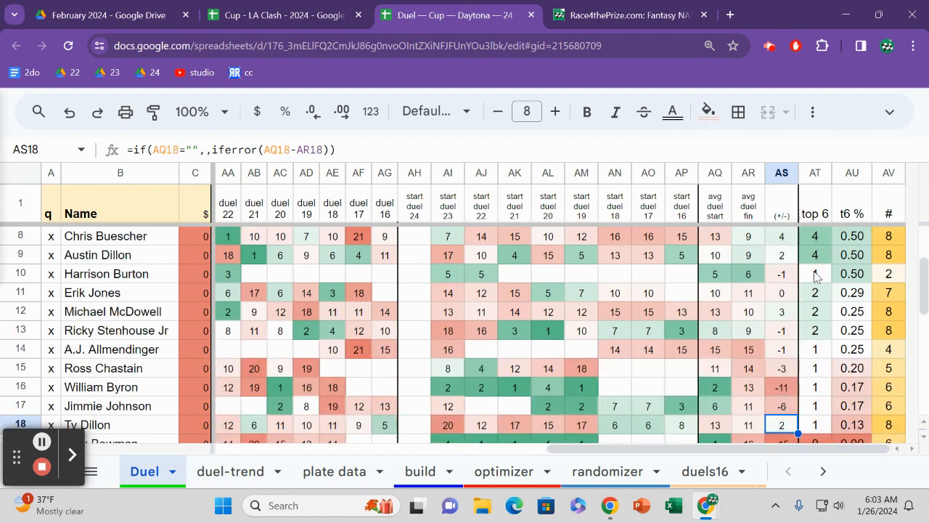
scroll("down", 3)
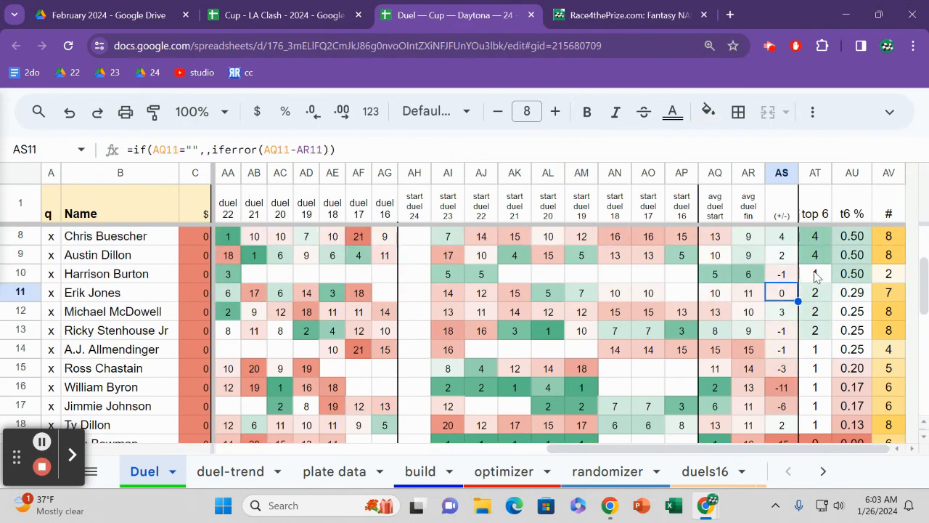
left_click(748, 386)
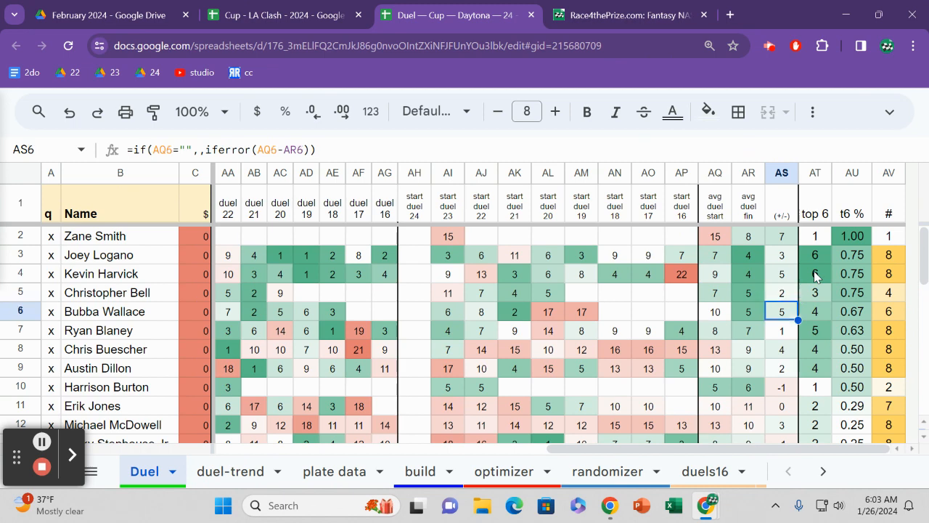
left_click(781, 273)
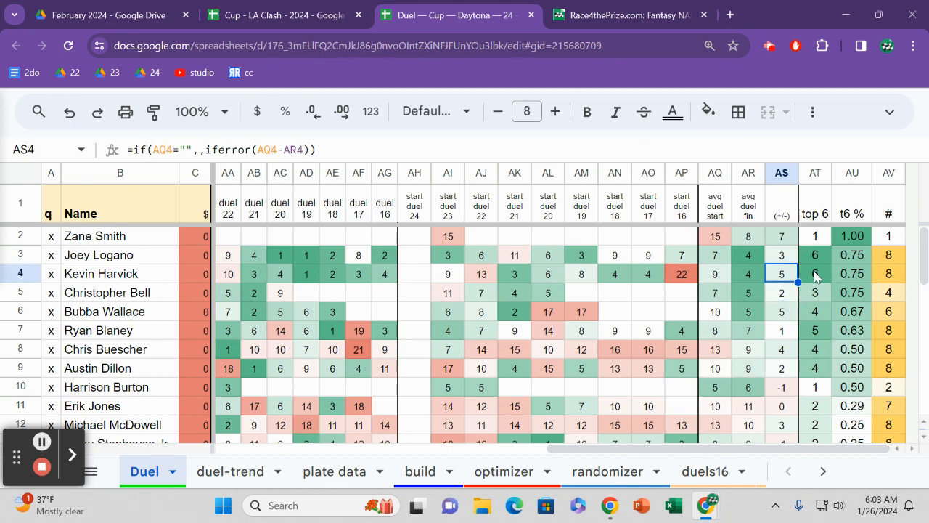
left_click(781, 256)
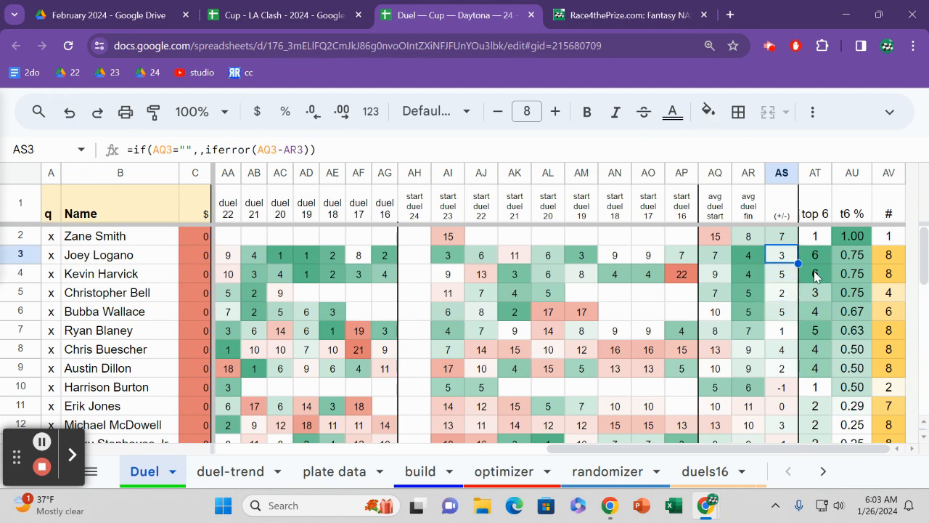
left_click(814, 273)
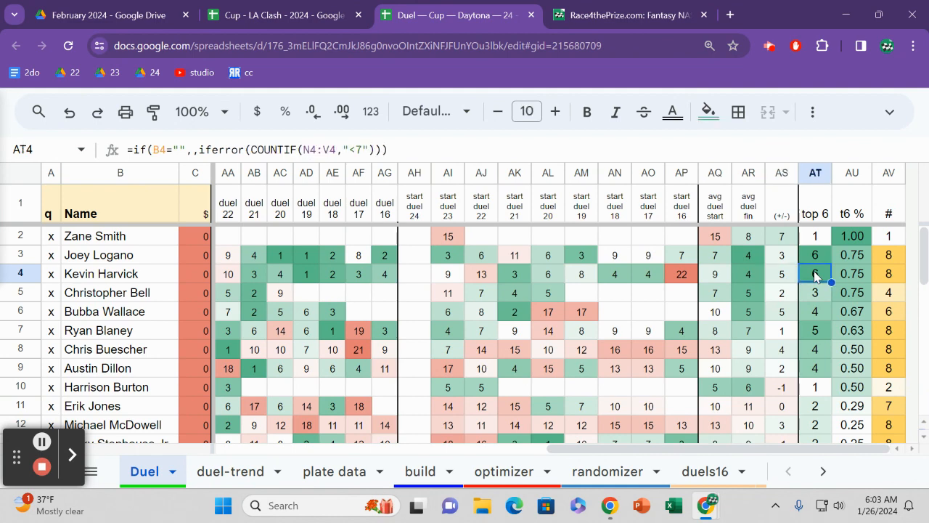
mouse_move(830, 304)
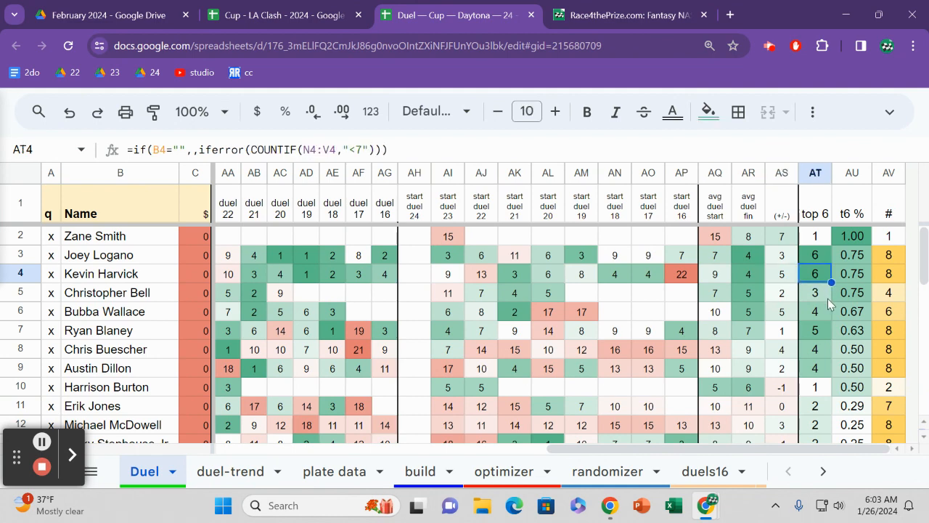
left_click(814, 256)
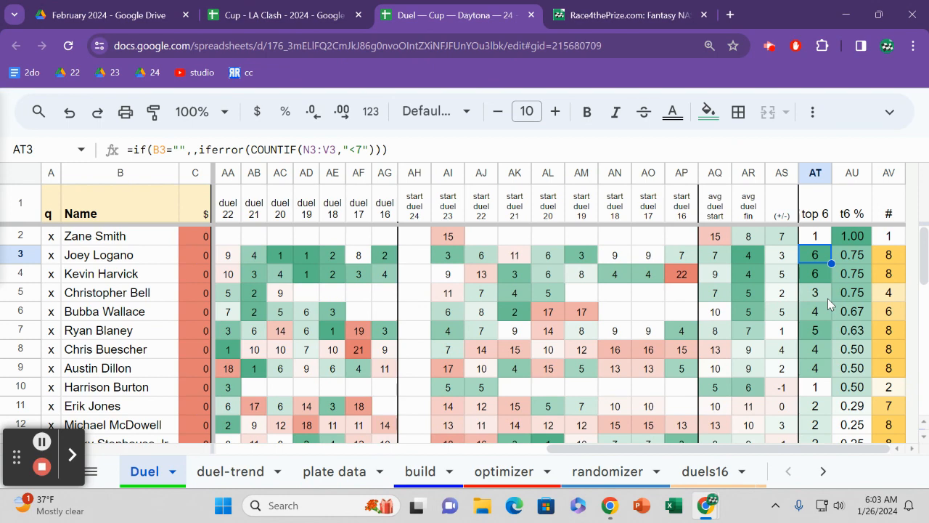
left_click(815, 273)
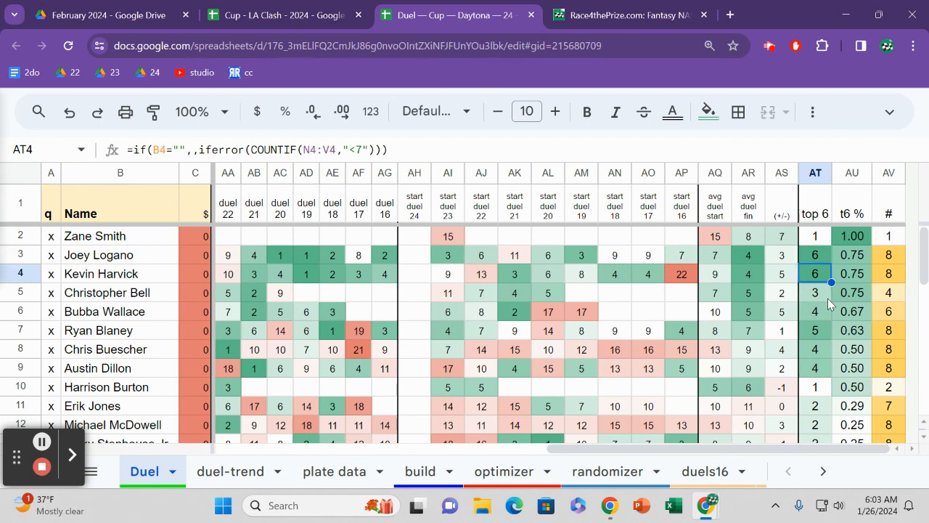
left_click(814, 331)
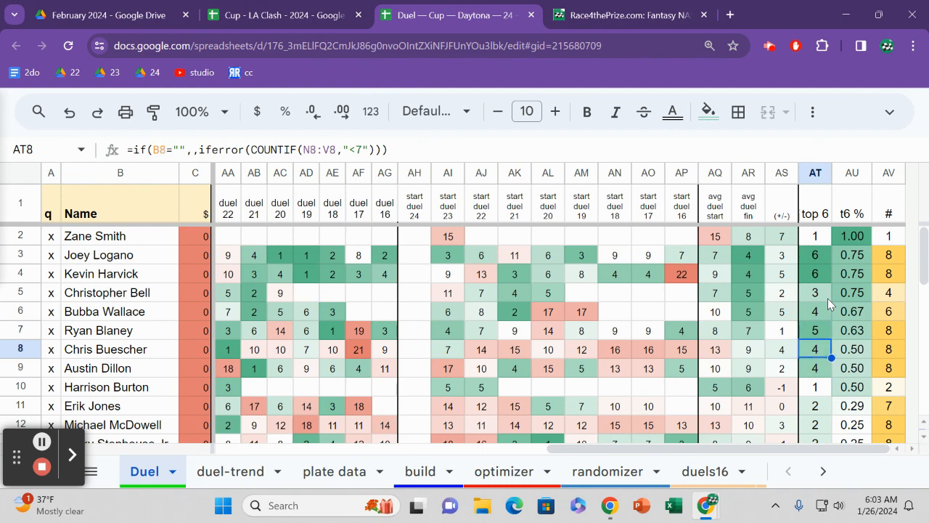
left_click(815, 369)
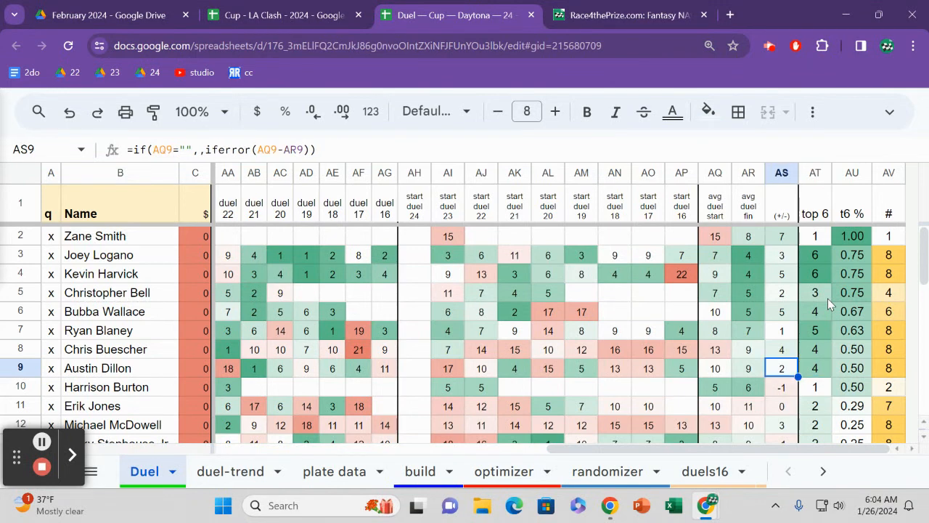
left_click(781, 348)
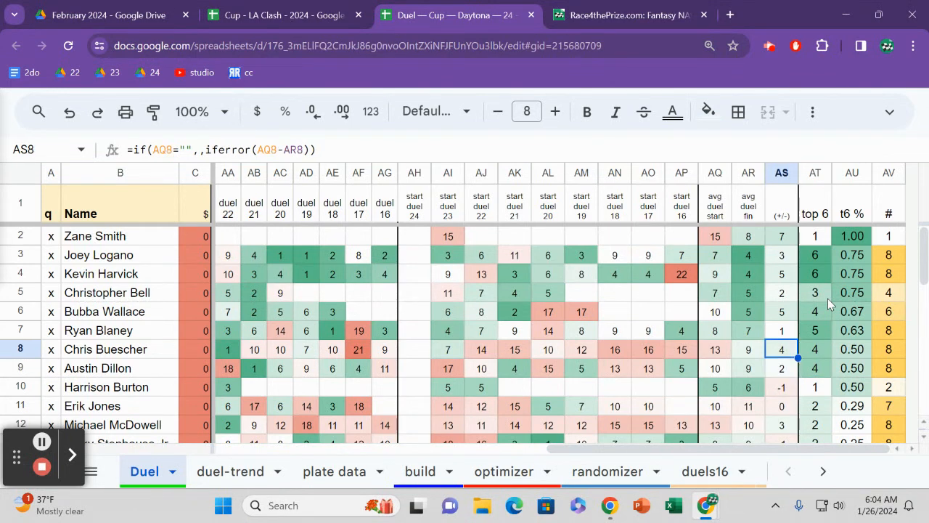
left_click(781, 254)
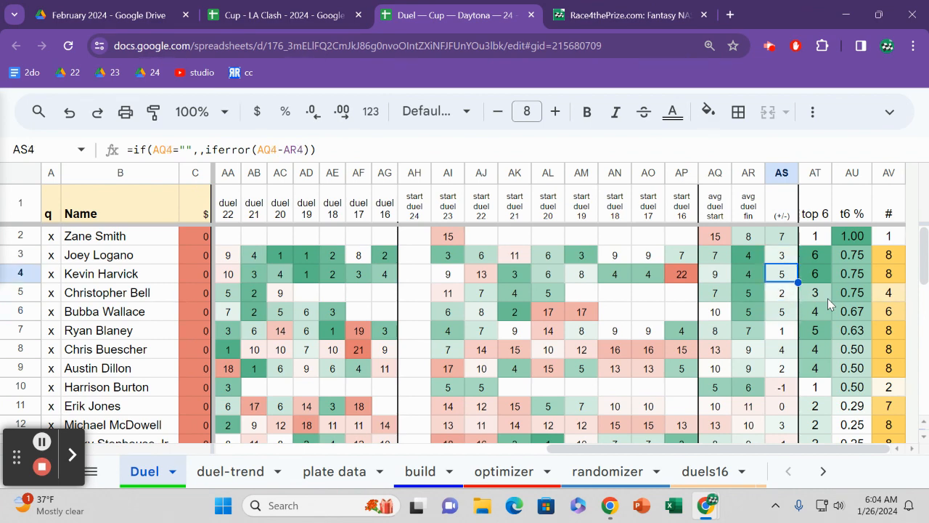
left_click(781, 311)
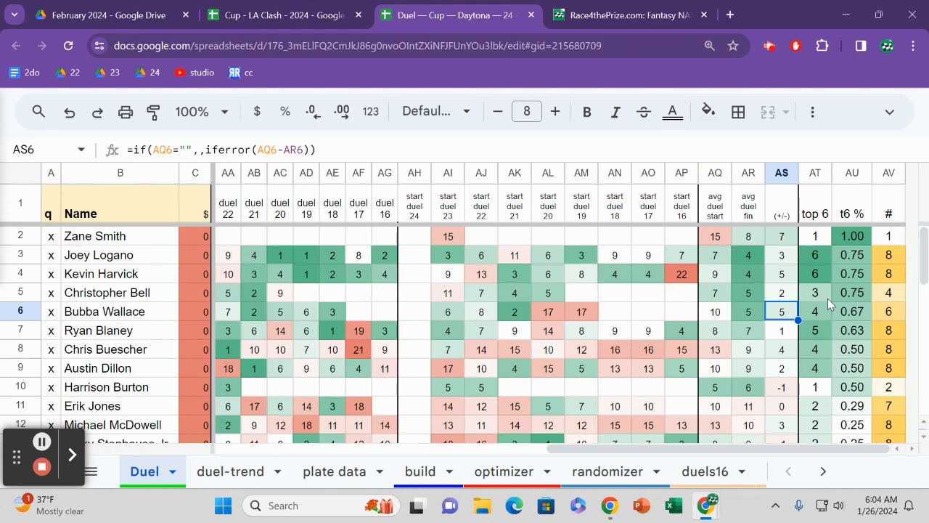
left_click(781, 368)
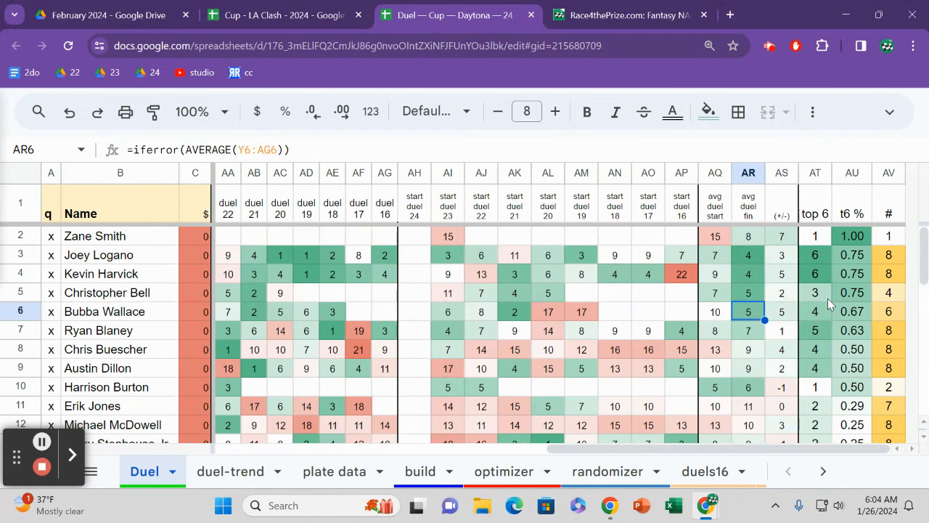
left_click(747, 256)
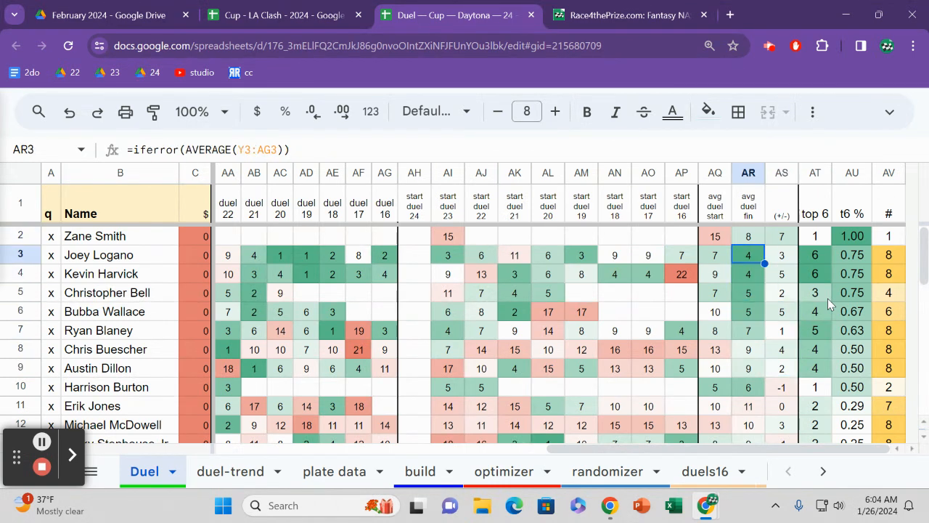
left_click(814, 255)
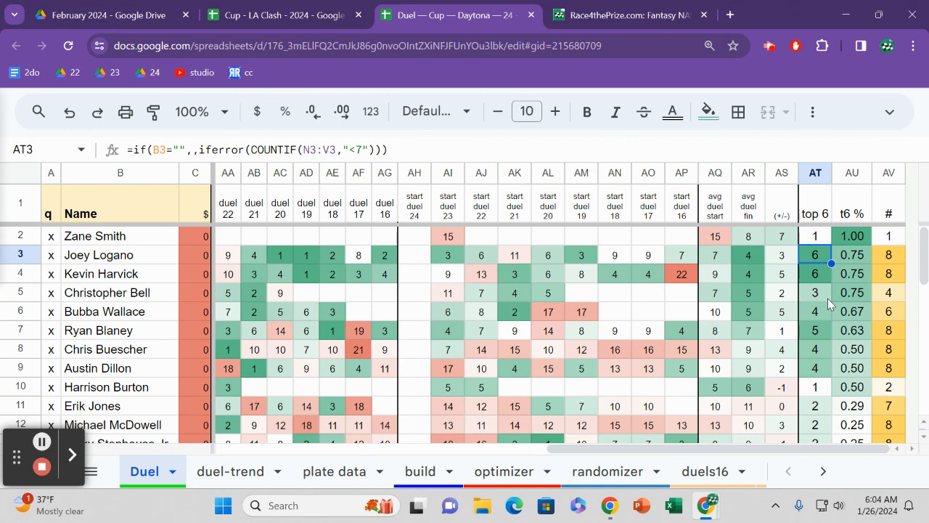
left_click(815, 369)
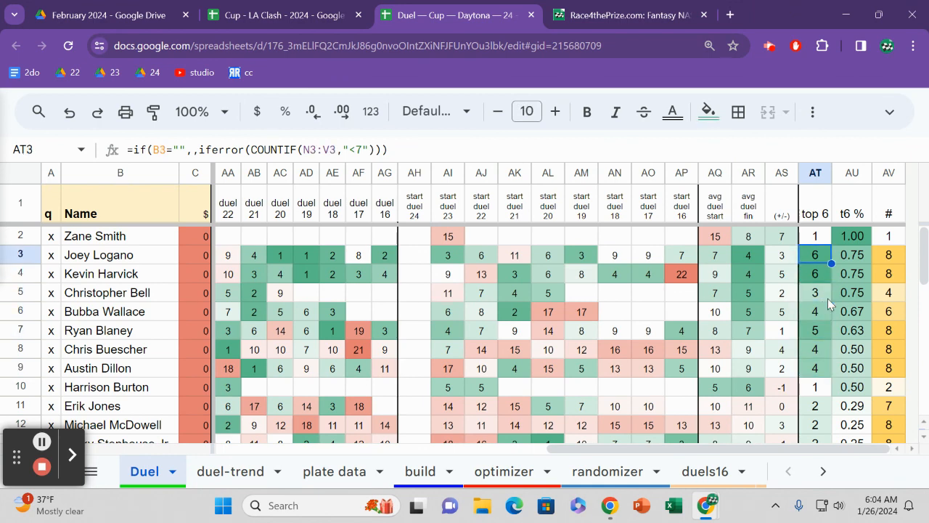
left_click(781, 255)
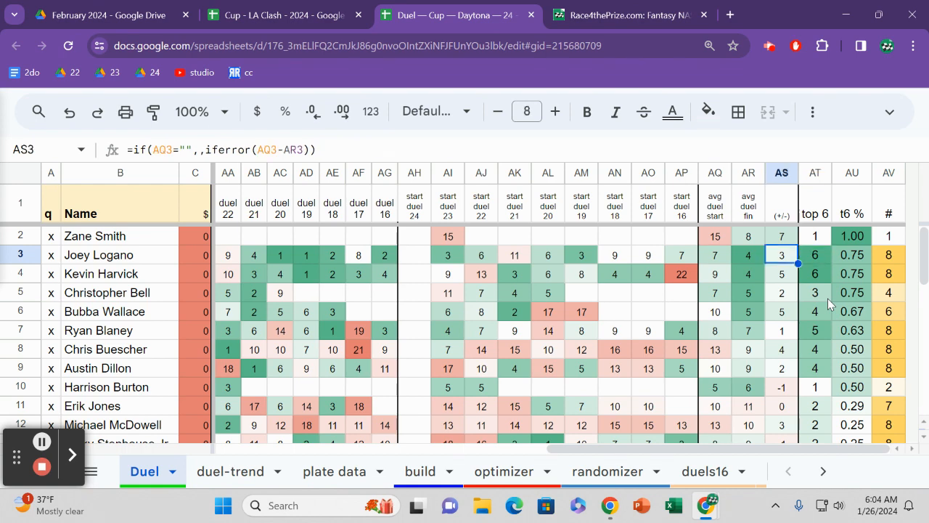
left_click(781, 349)
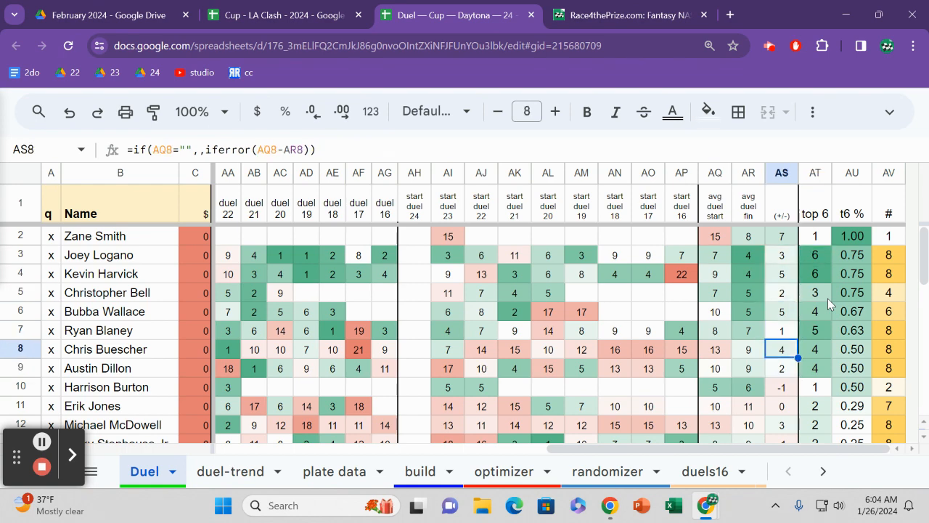
left_click(747, 256)
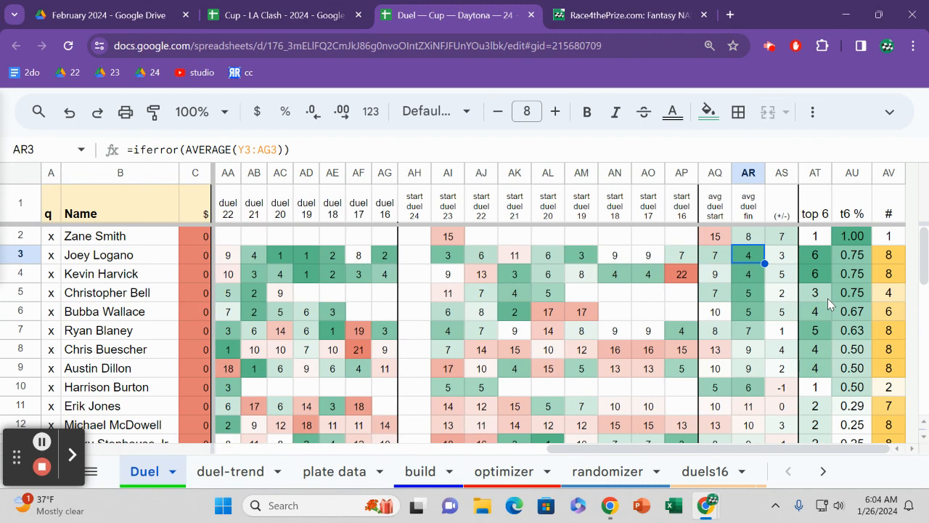
left_click(748, 311)
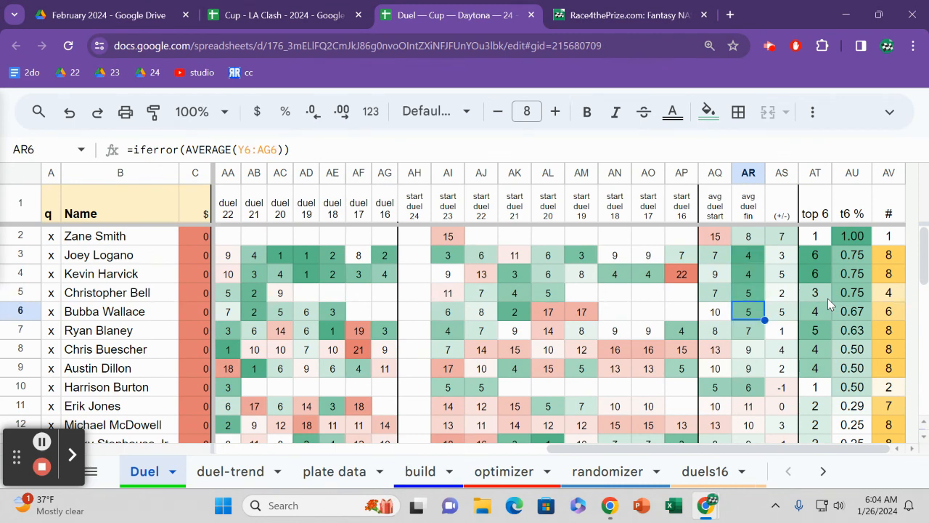
left_click(749, 331)
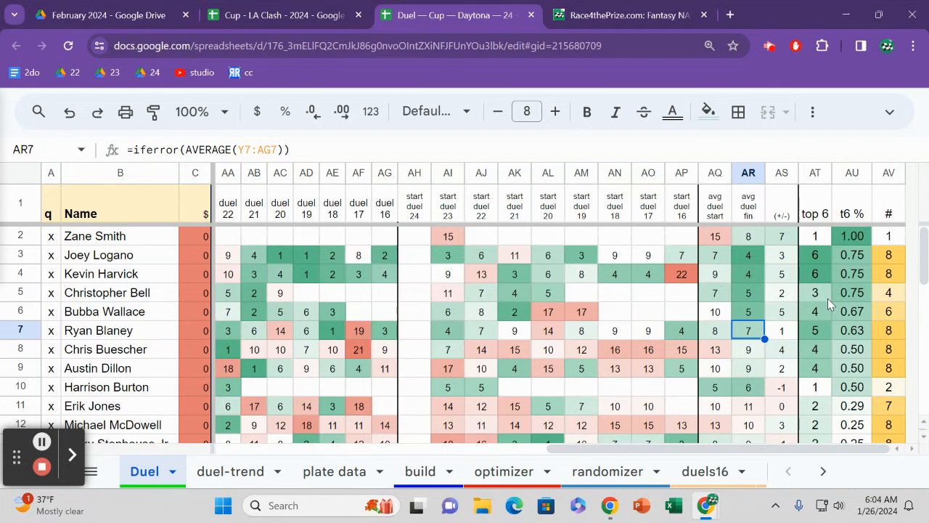
left_click(547, 331)
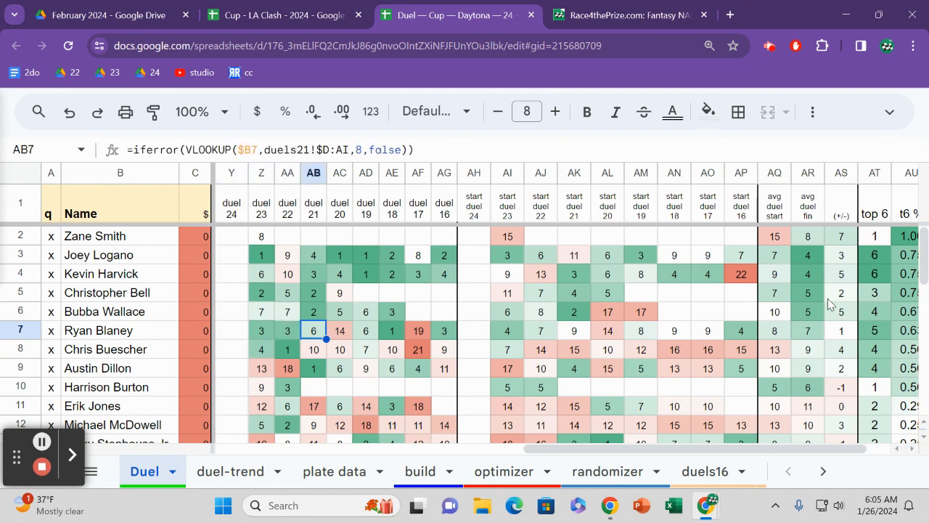
left_click(418, 330)
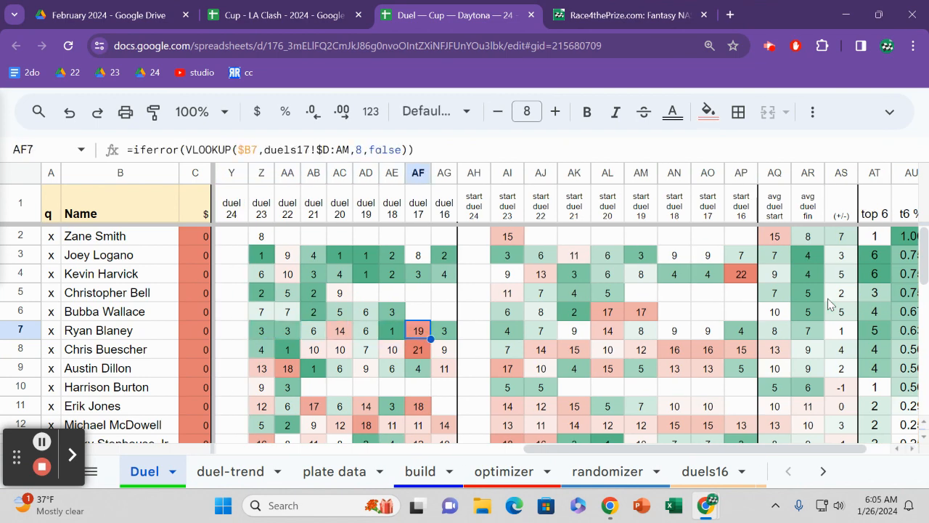
left_click(444, 331)
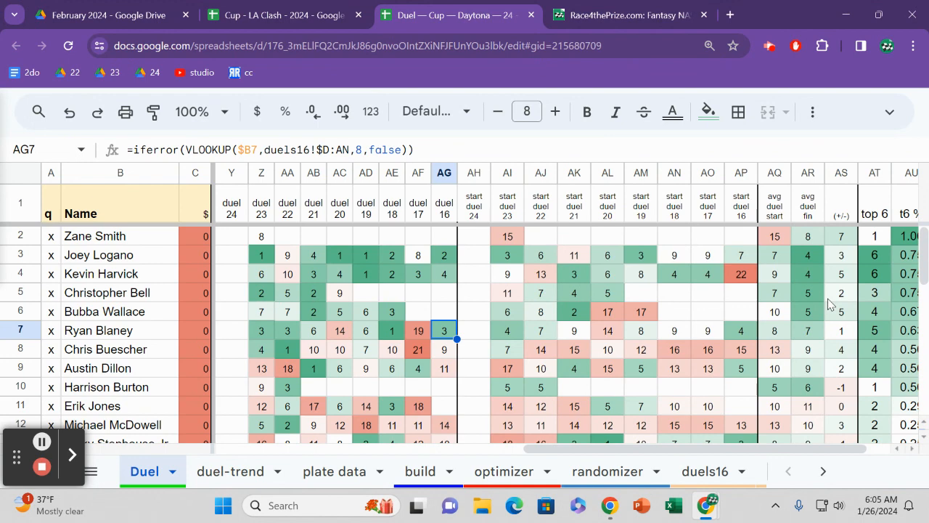
left_click(473, 331)
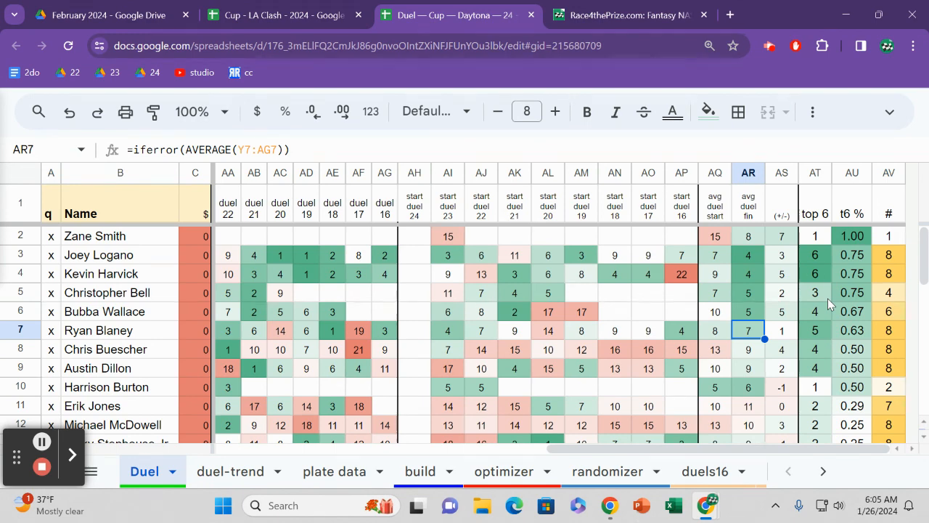
Return to the Race4thePrize.com February 2024 post listing included races and sheet contents
left_click(624, 15)
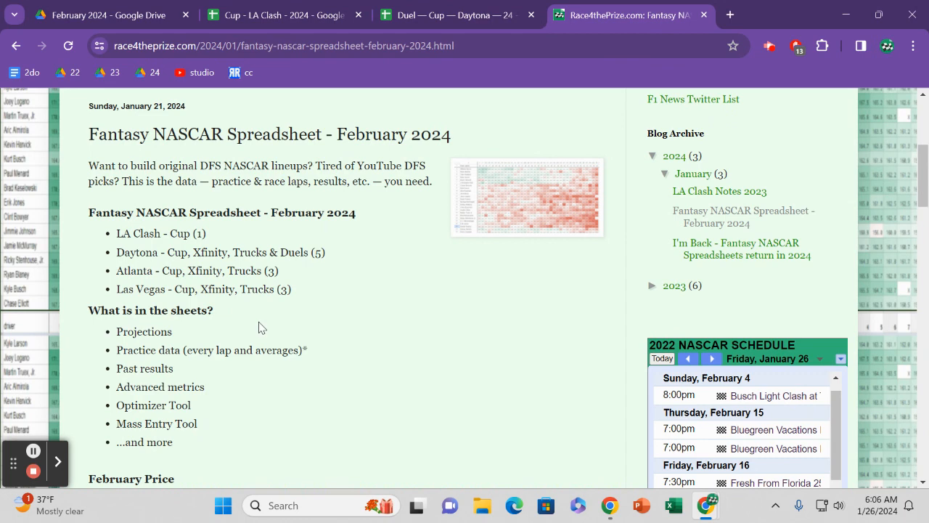
mouse_move(31, 472)
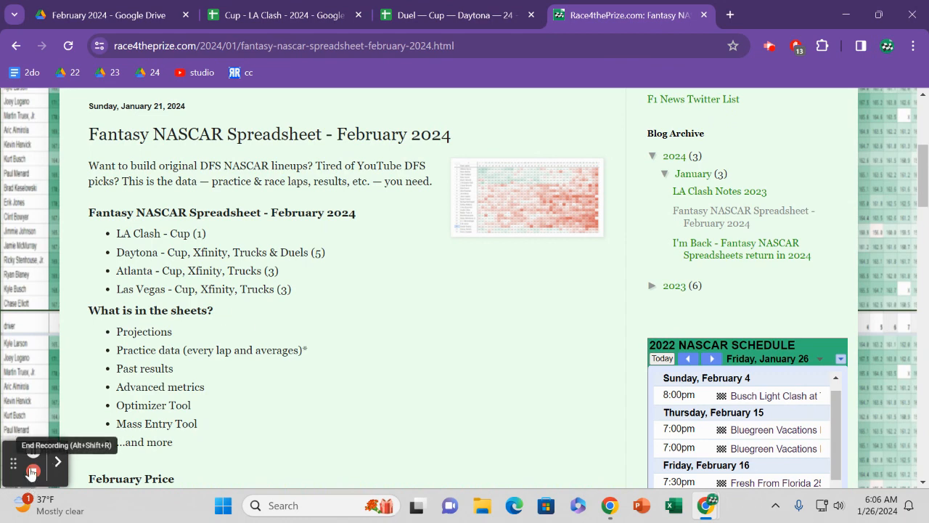